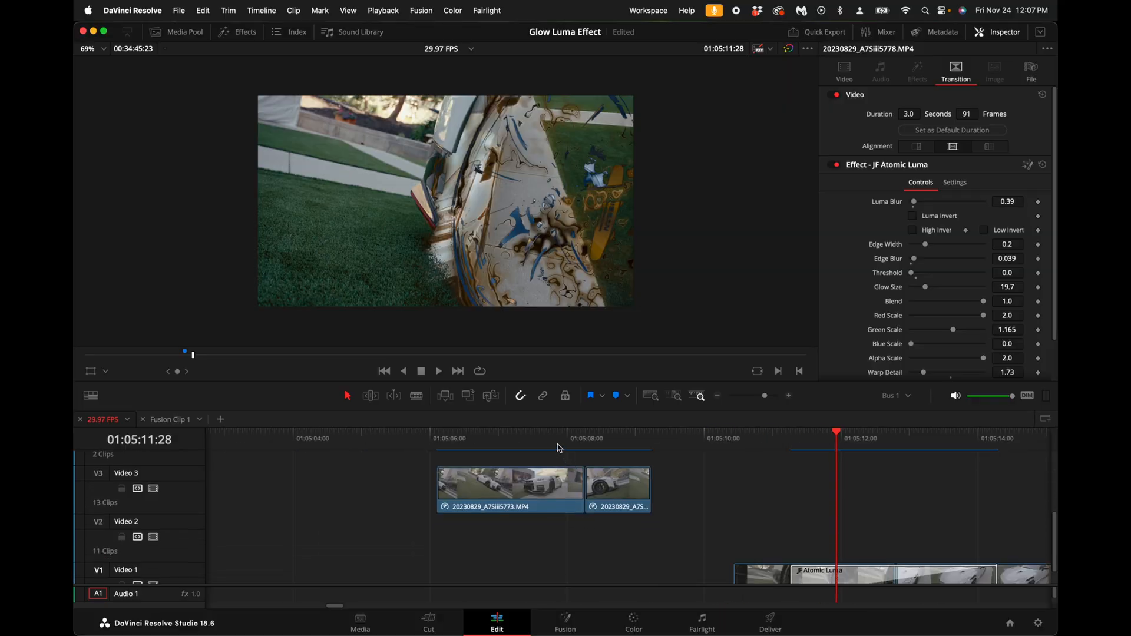
- Add a Cross Dissolve at the cut between the car clips and convert it to a Fusion Cross Dissolve
click(509, 483)
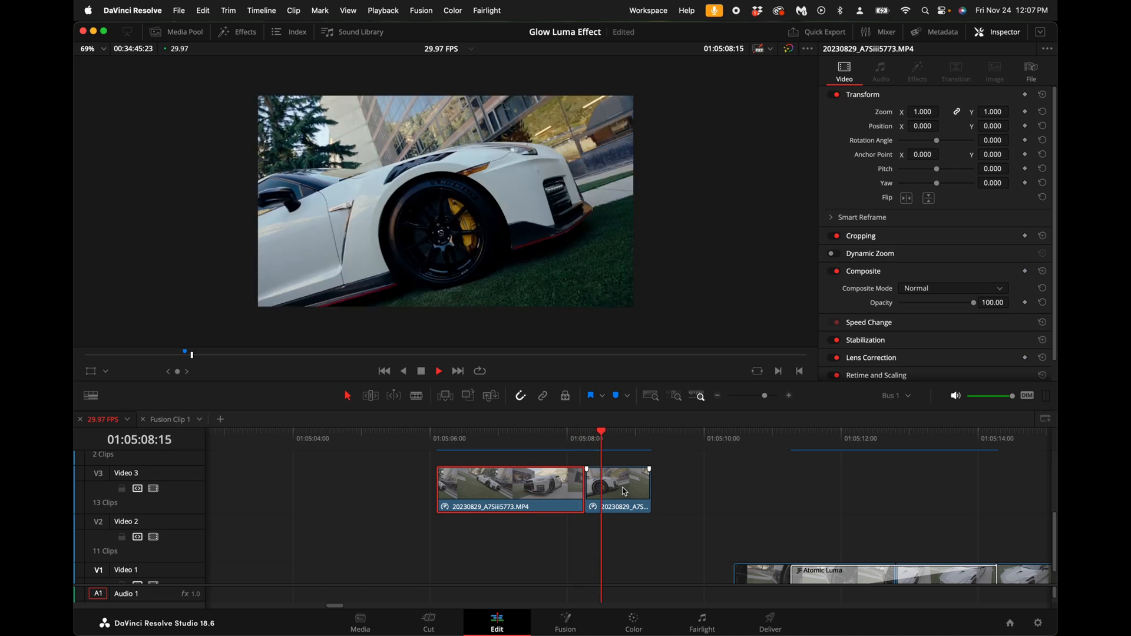
click(237, 32)
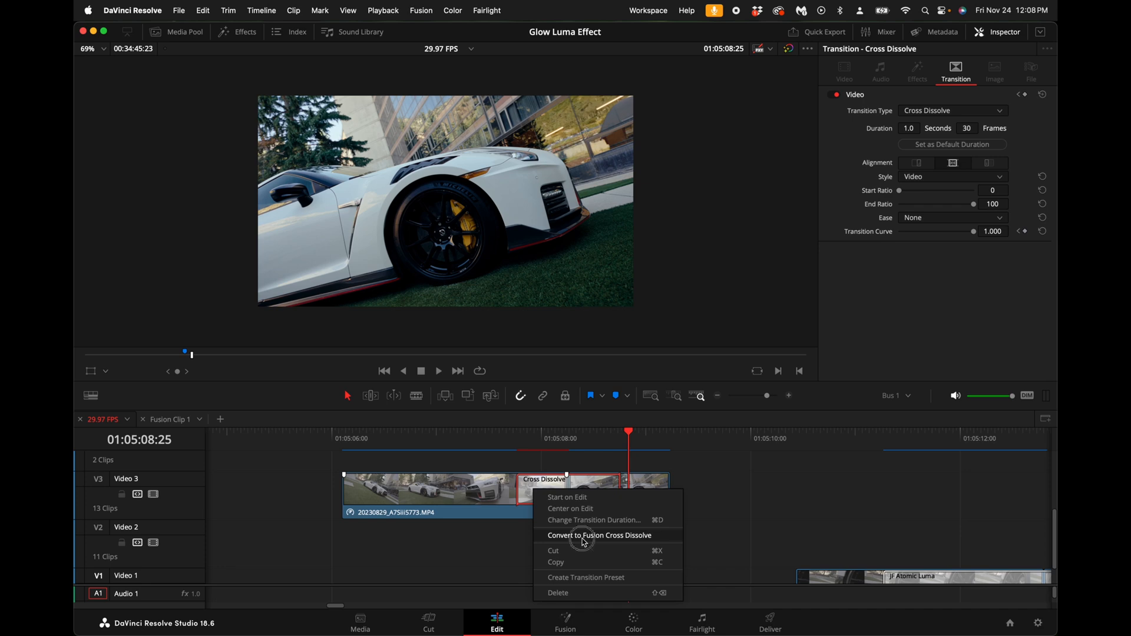
click(599, 535)
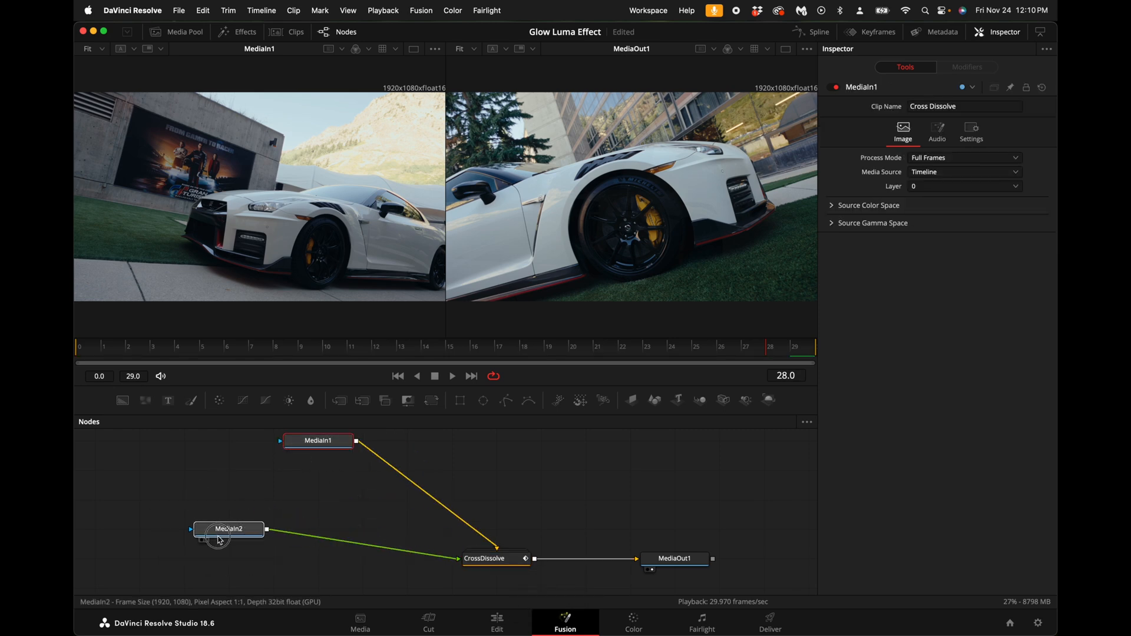
- Delete the CrossDissolve node and route a Merge of MediaIn1 over MediaIn2 into MediaOut1
click(495, 559)
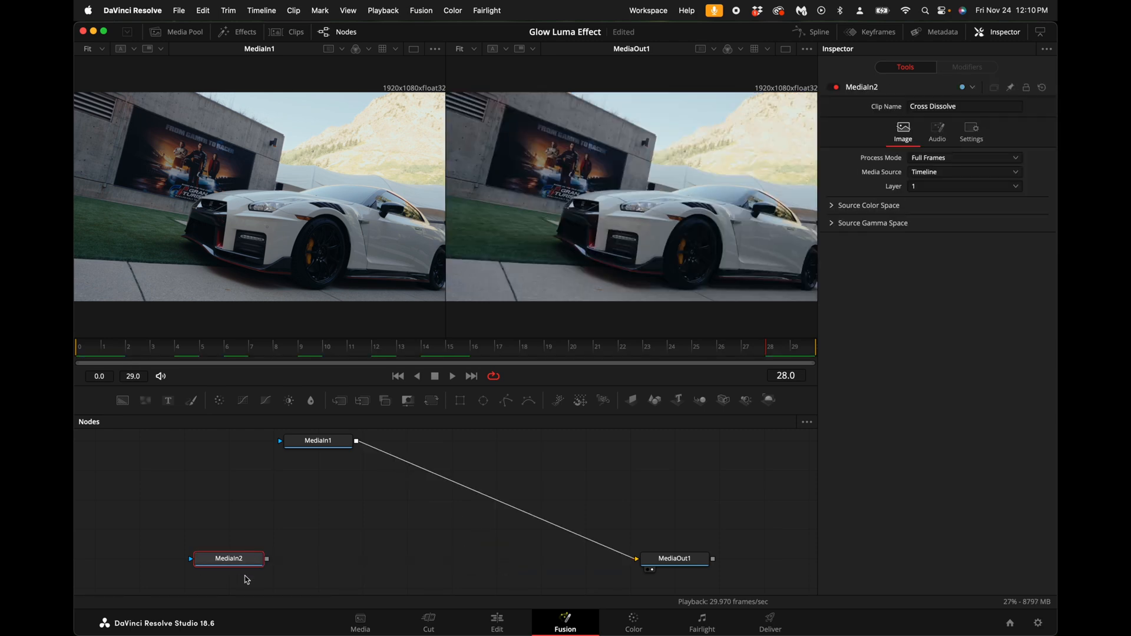
click(339, 401)
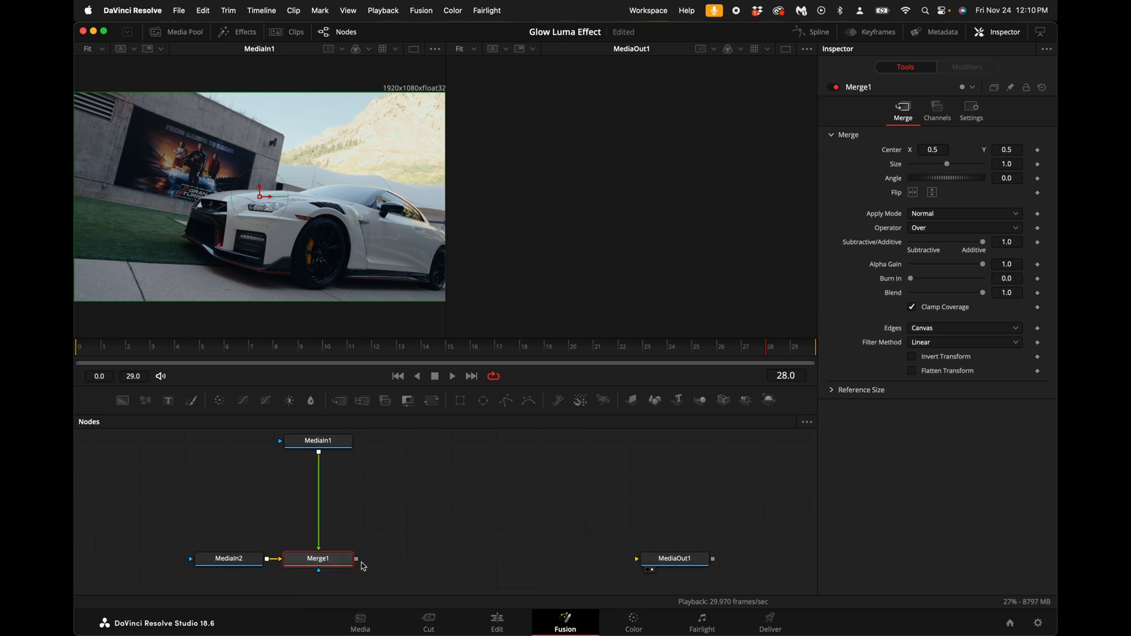
drag(356, 558, 697, 527)
text(luma)
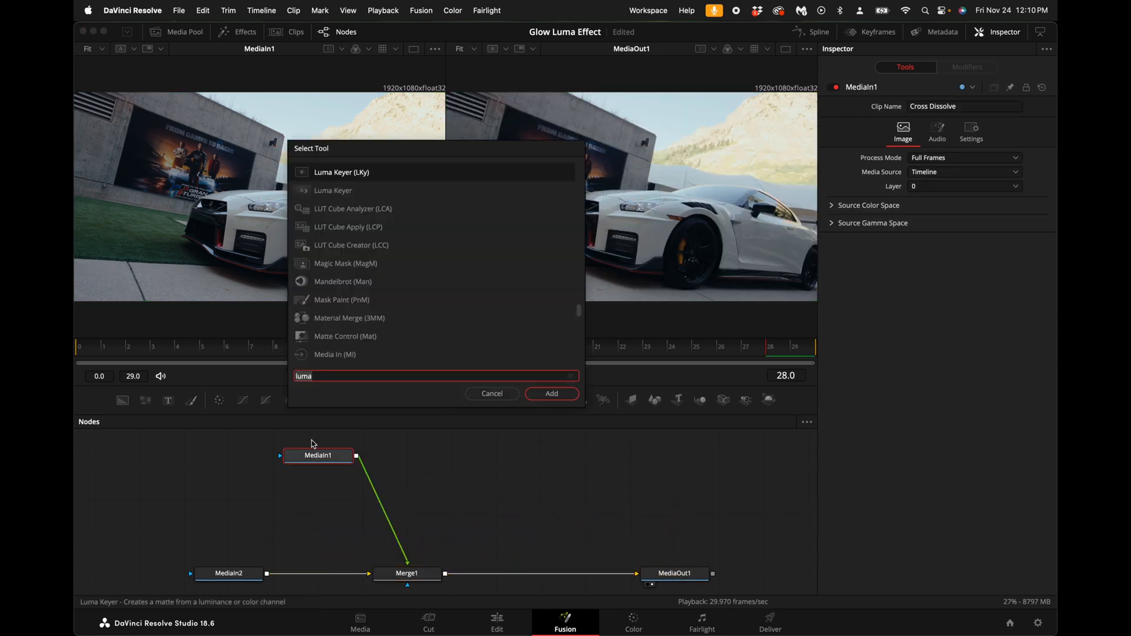
- Insert a Luma Keyer after MediaIn1, drop its High threshold to 0 and set the thresholds to animate
click(552, 394)
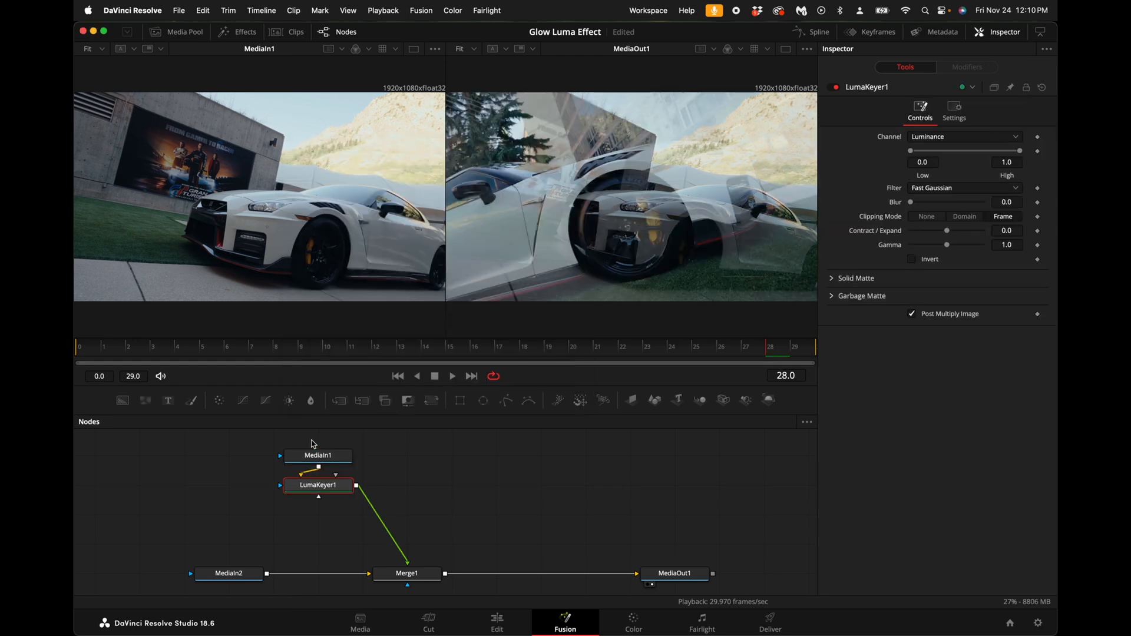
drag(317, 484, 406, 485)
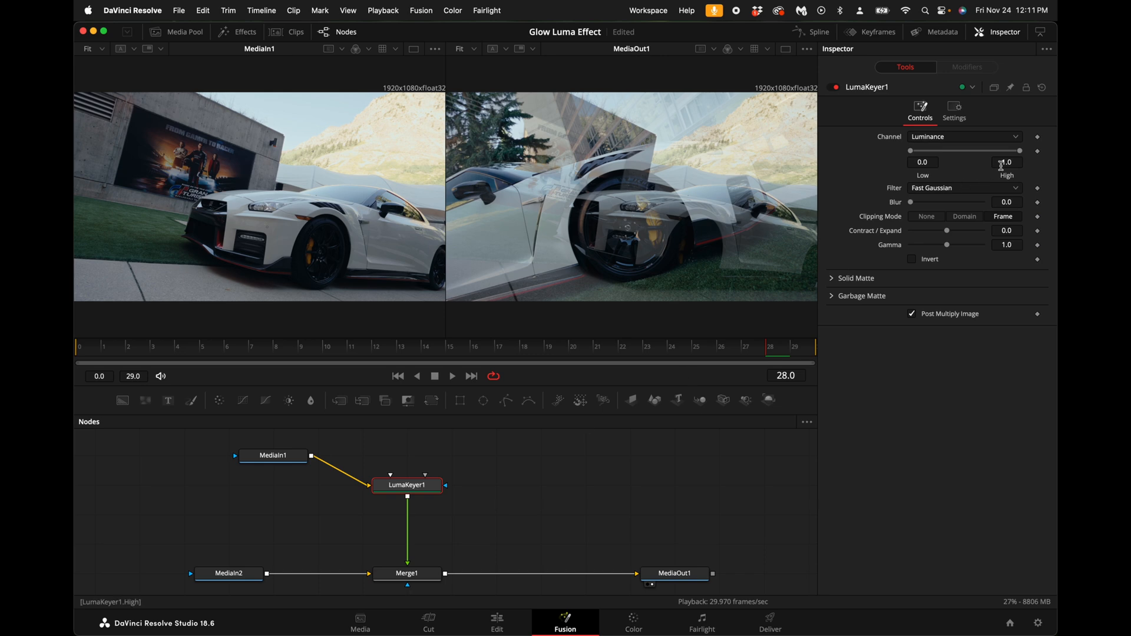
drag(1021, 150, 917, 150)
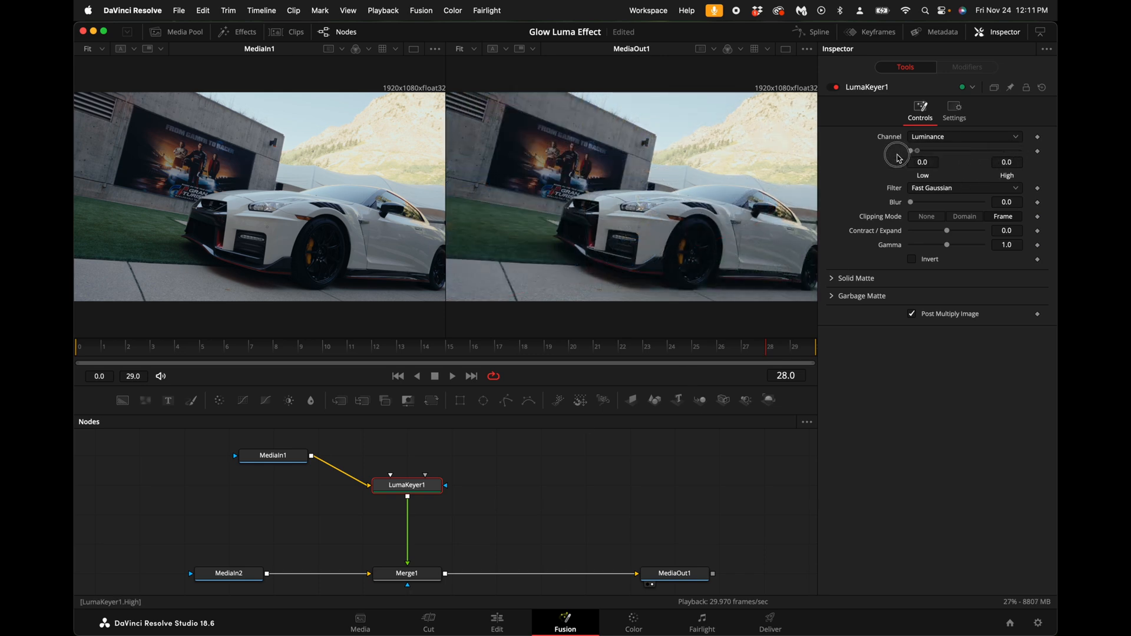
right_click(917, 150)
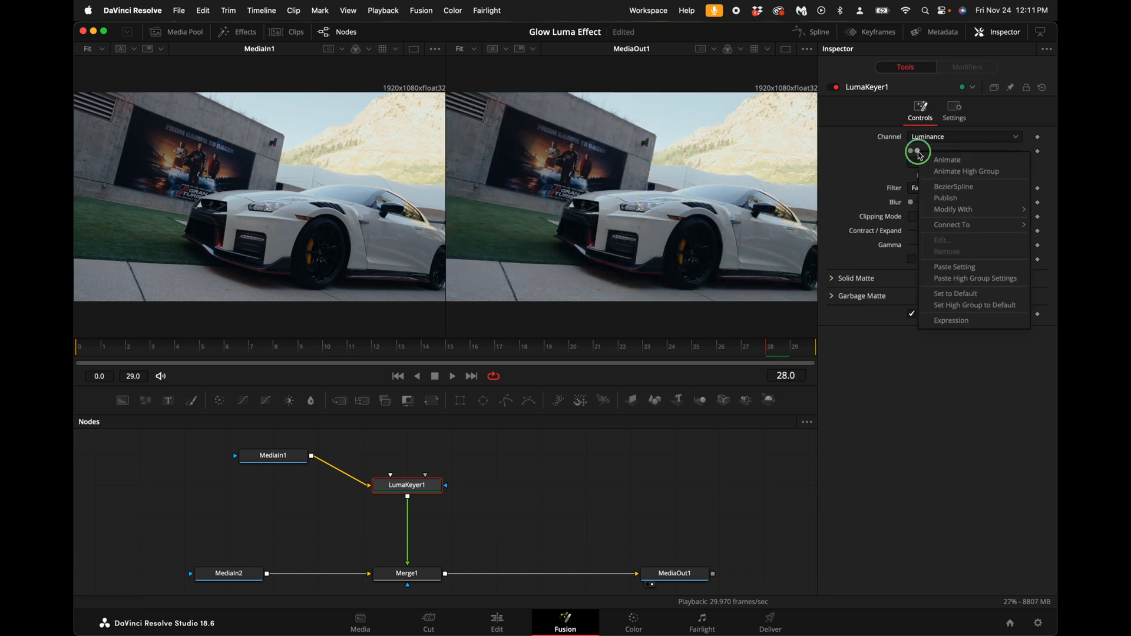
mouse_move(952, 210)
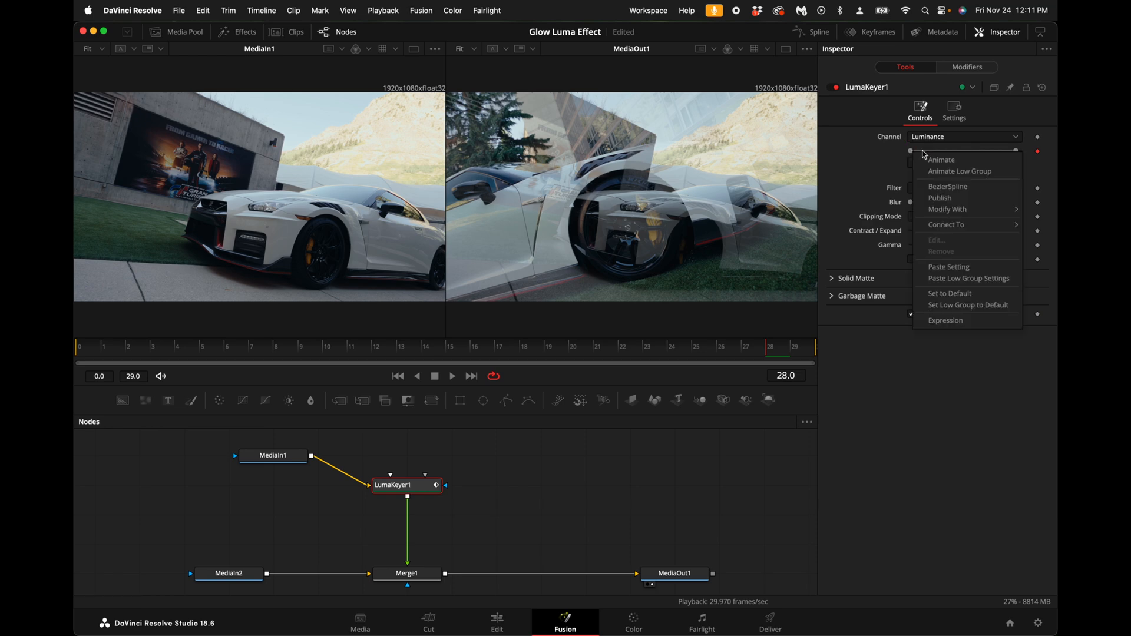
mouse_move(947, 210)
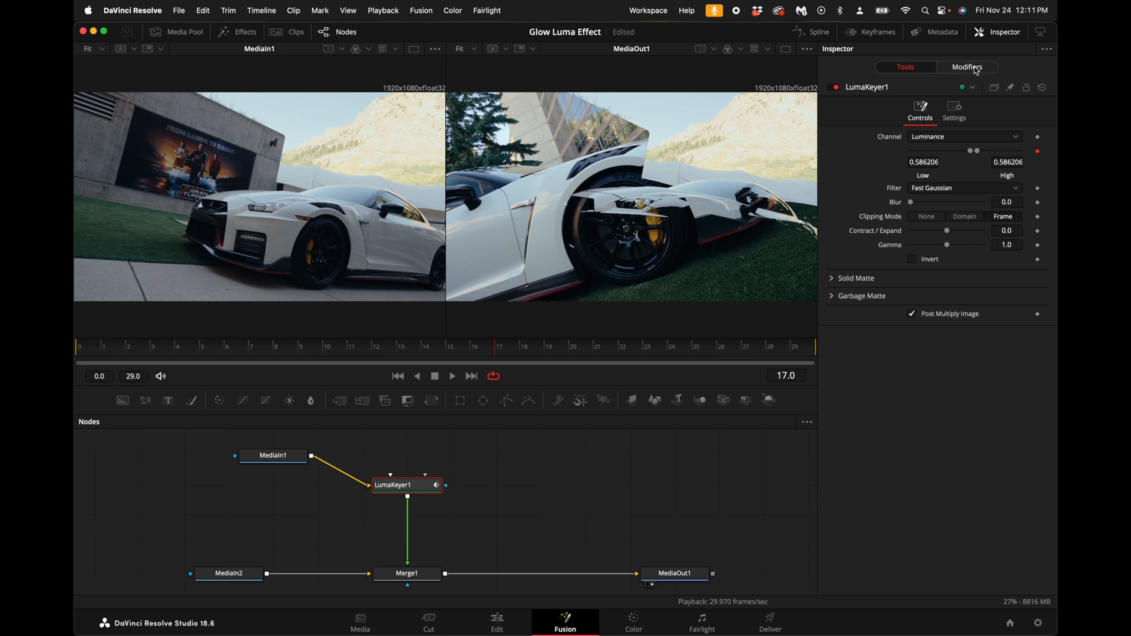
- In Modifiers, give the High threshold Anim Curves Sine ease-in and Sine ease-out
click(967, 68)
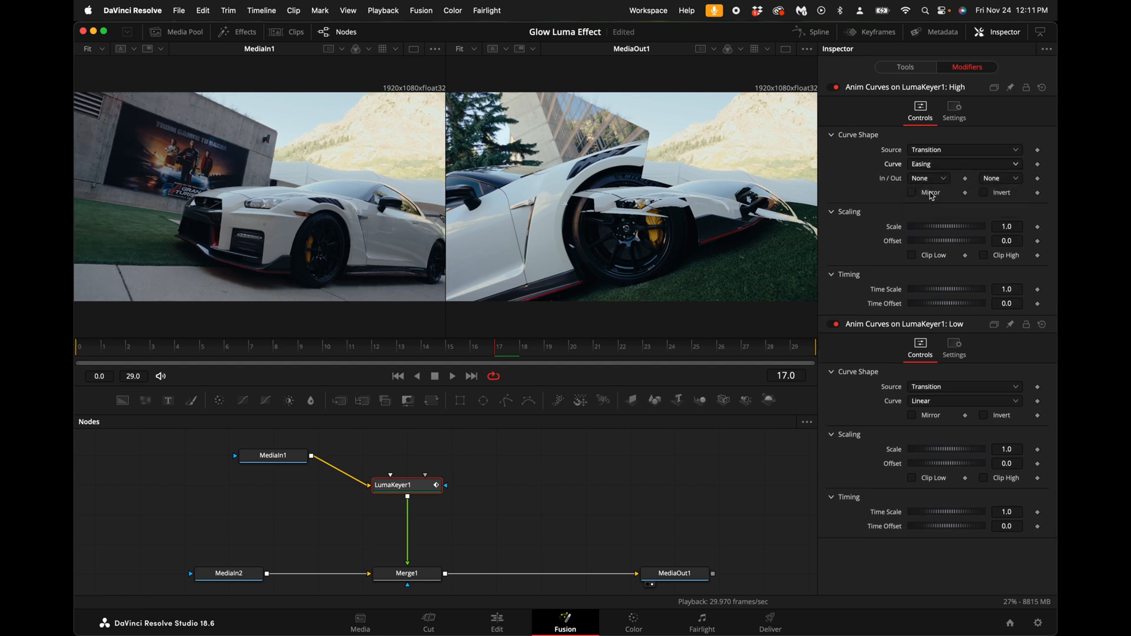
click(927, 178)
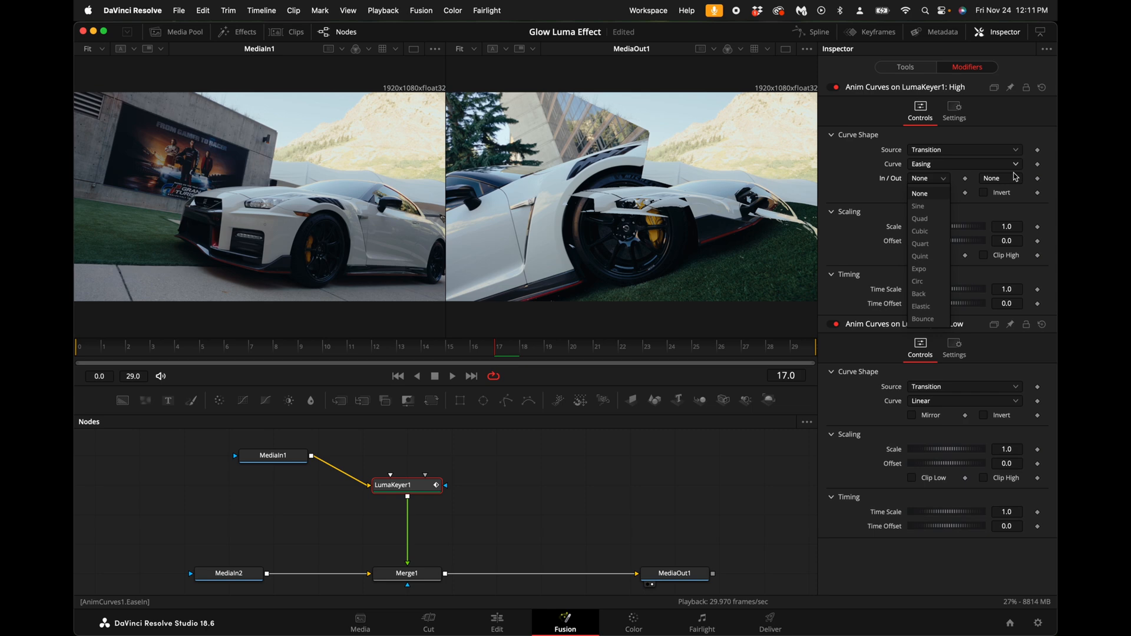
click(918, 205)
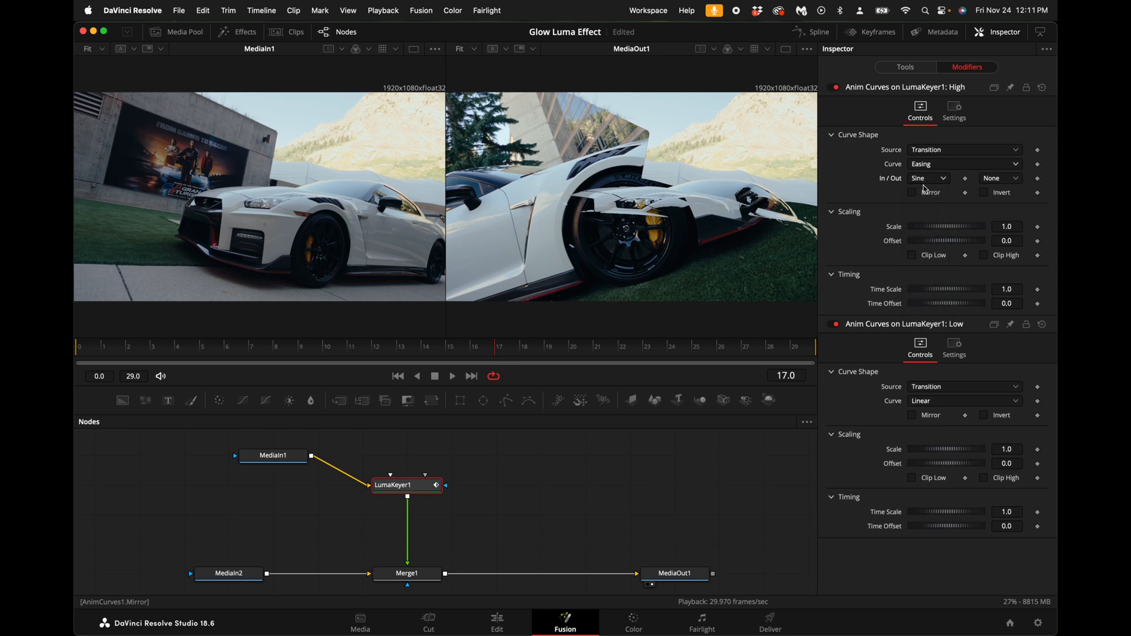
click(1000, 177)
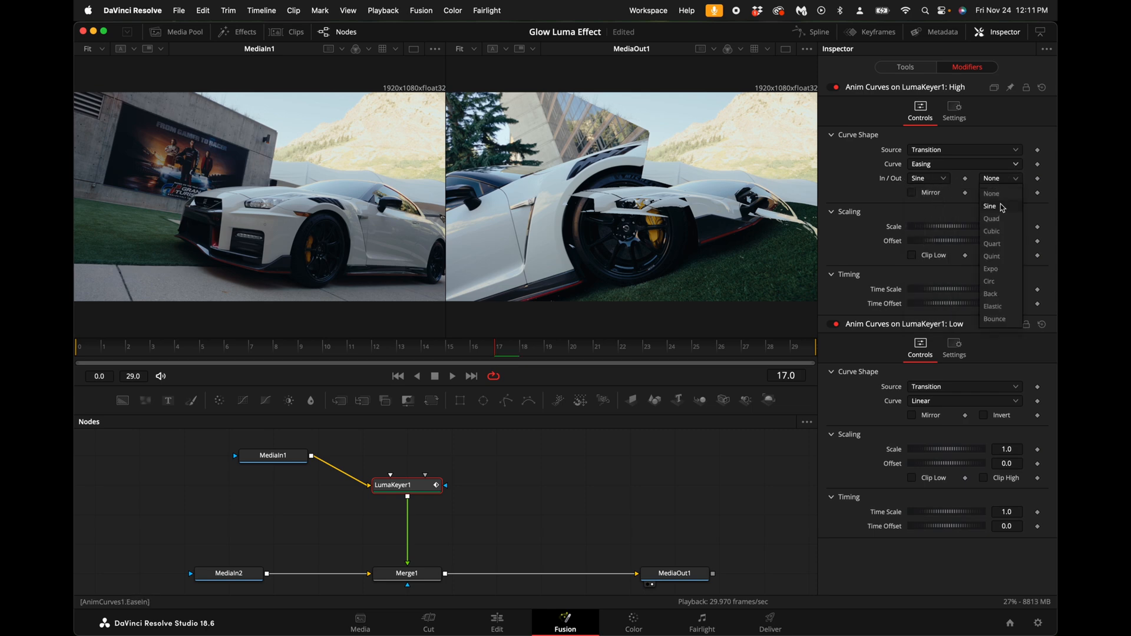
click(989, 206)
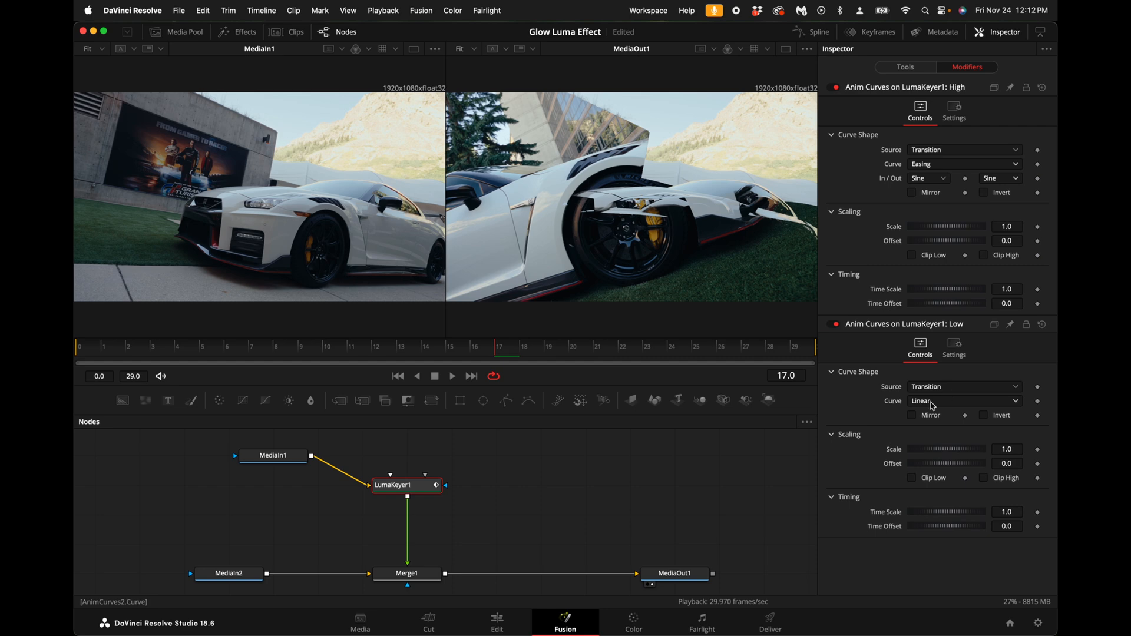
- Give the Low threshold curve Sine easing too, then return to the Edit page
click(926, 415)
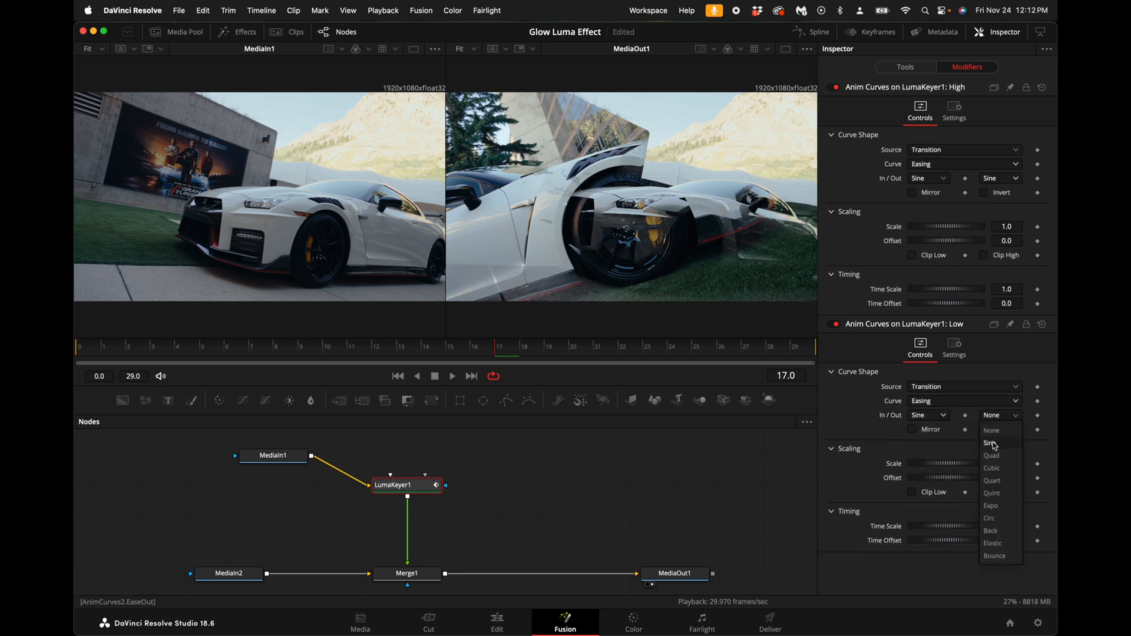
click(993, 442)
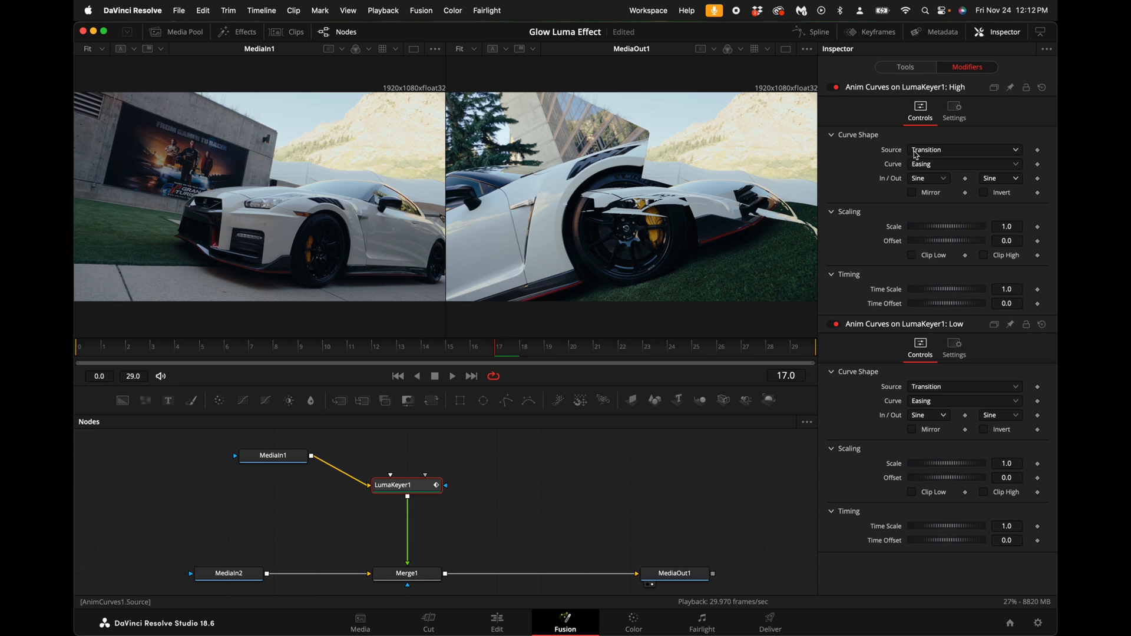
click(496, 623)
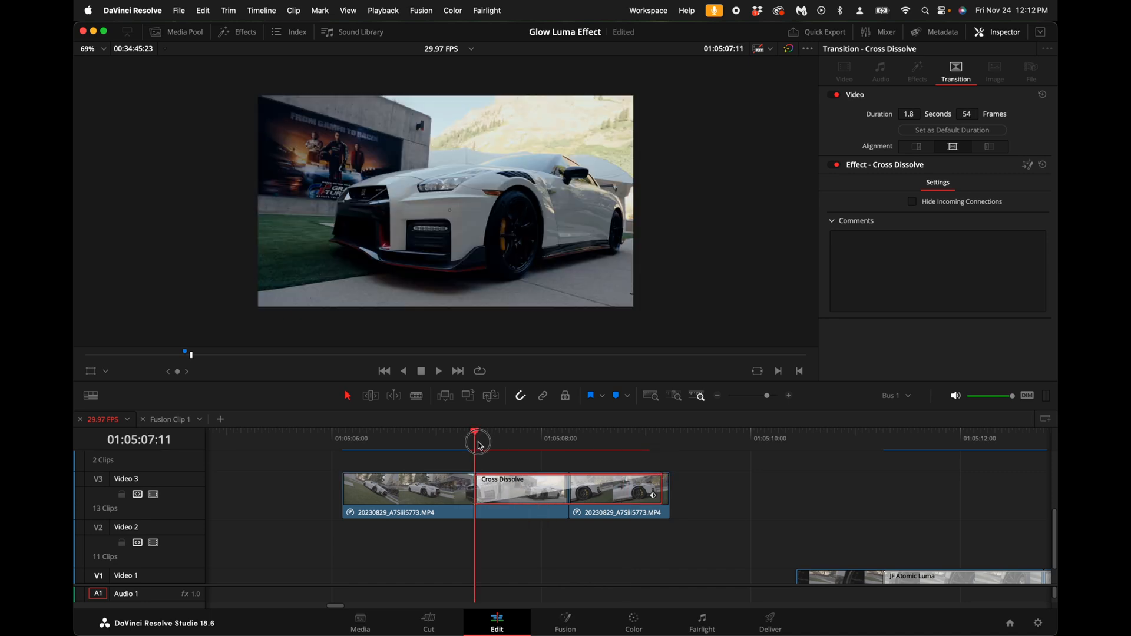
- Scrub across the dissolve to preview the luma morph, then reopen its Fusion composition
drag(476, 444, 639, 448)
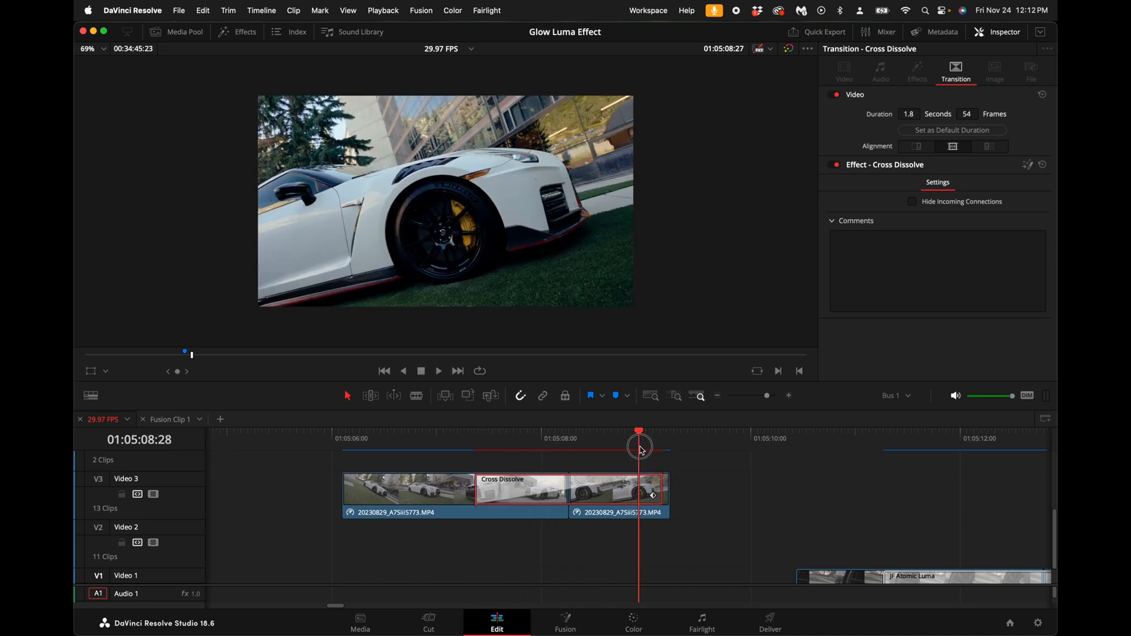
click(565, 623)
text(d)
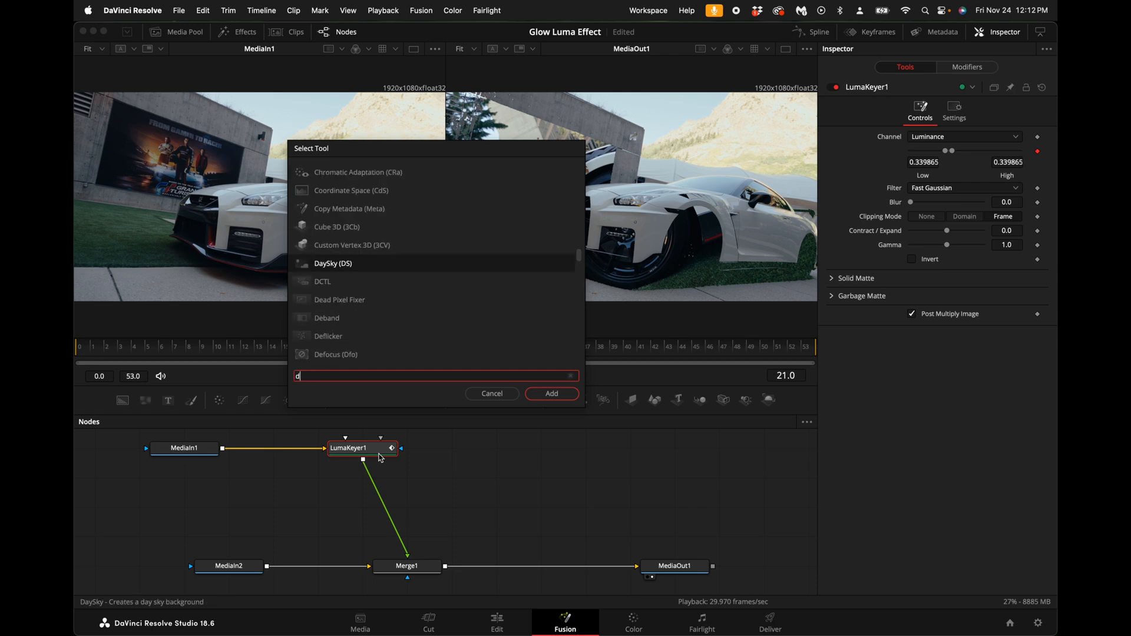
- Add a Displace node after the keyer and feed it with a FastNoise generator
text(is)
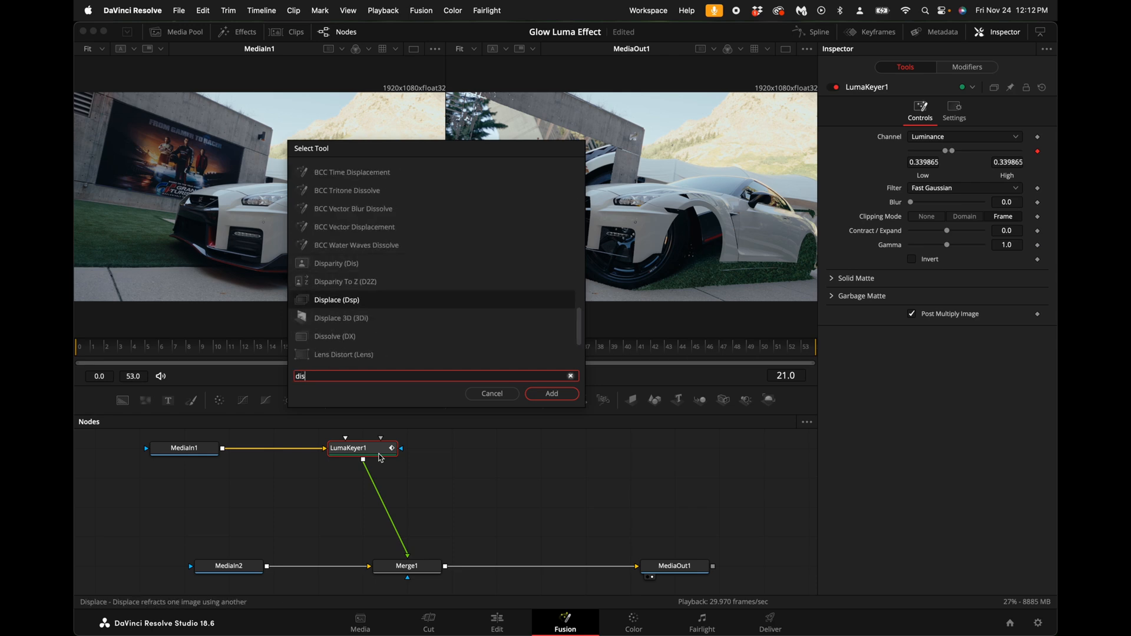
click(552, 394)
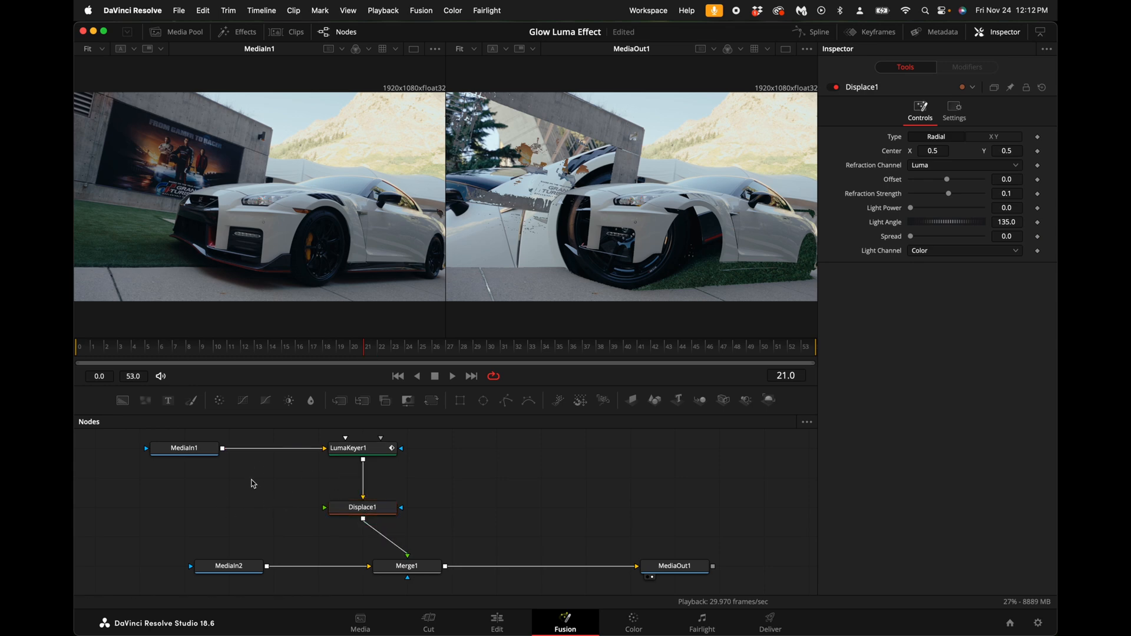
text(fast)
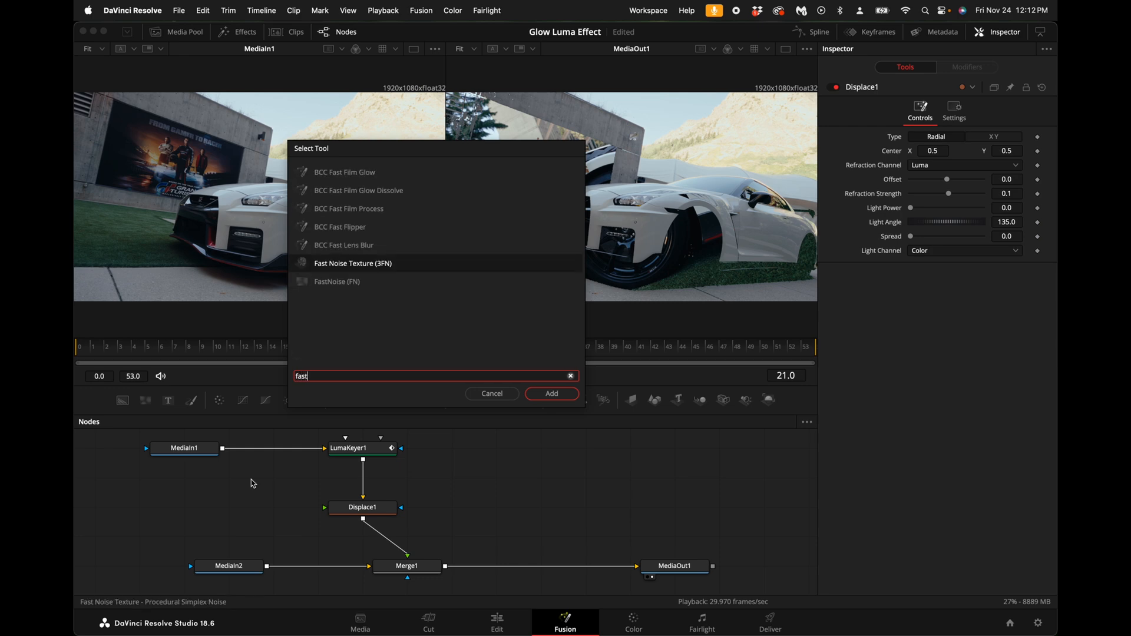
click(337, 282)
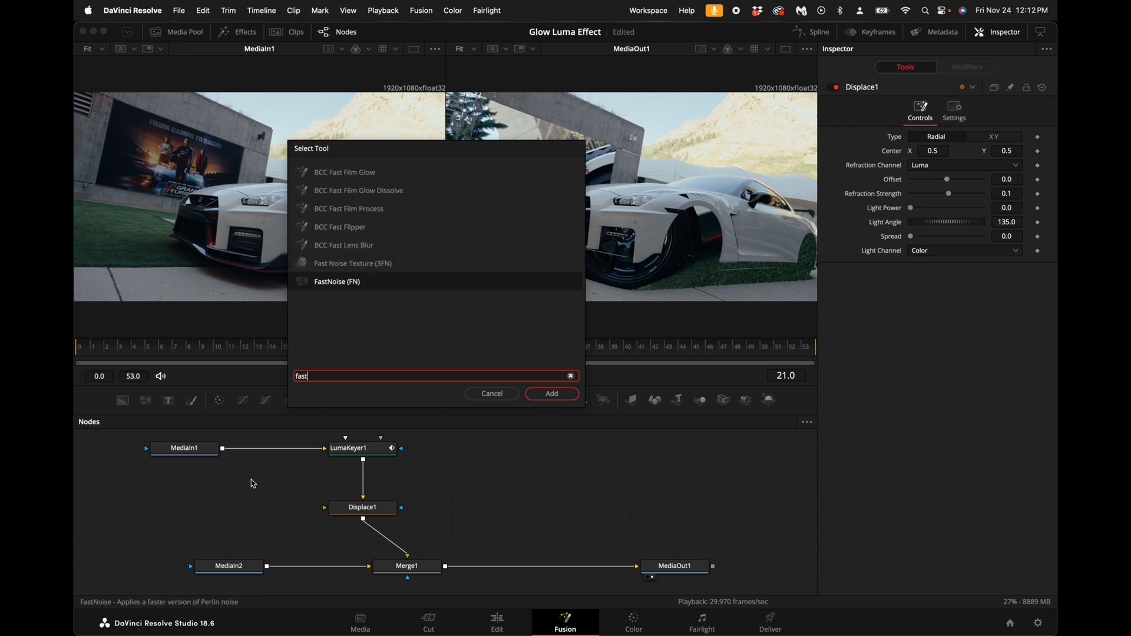
click(552, 393)
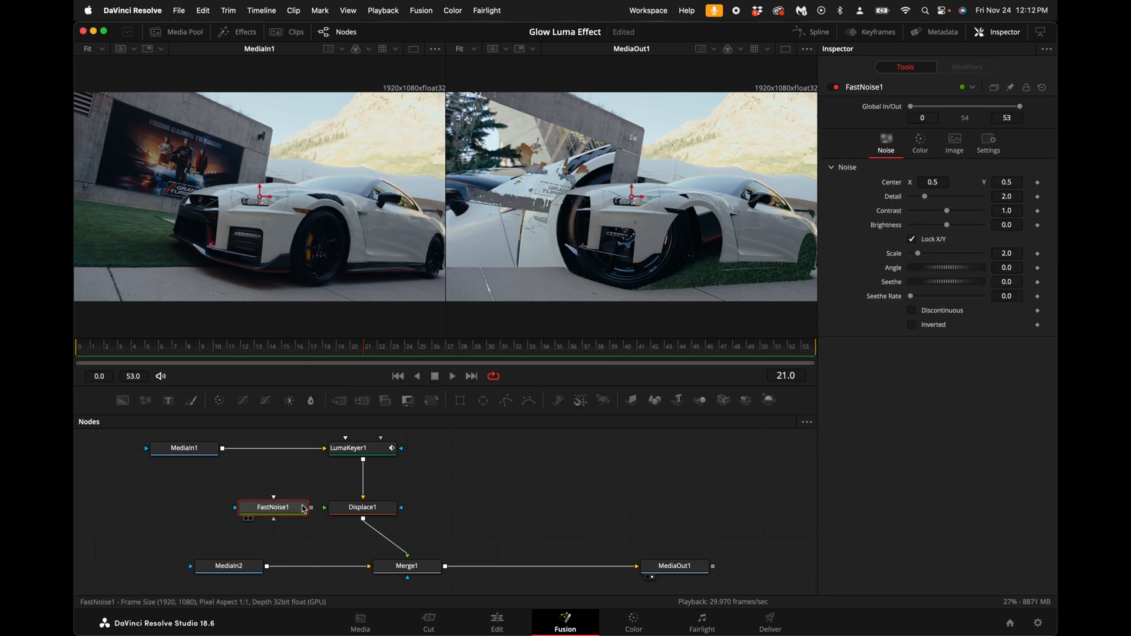
click(362, 507)
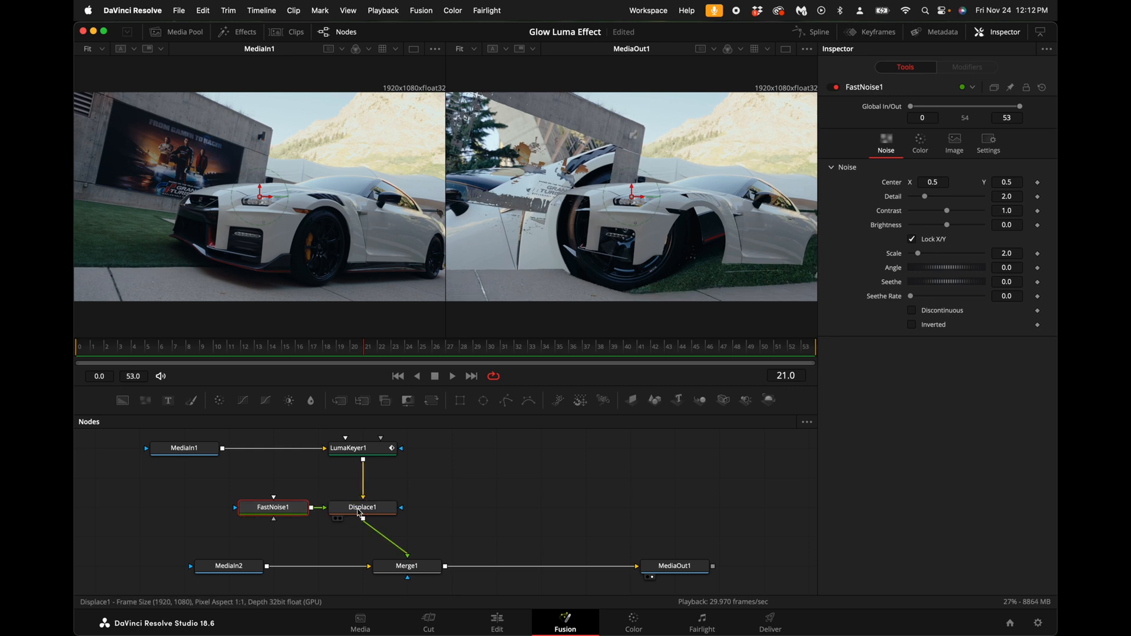
click(363, 507)
text(fast)
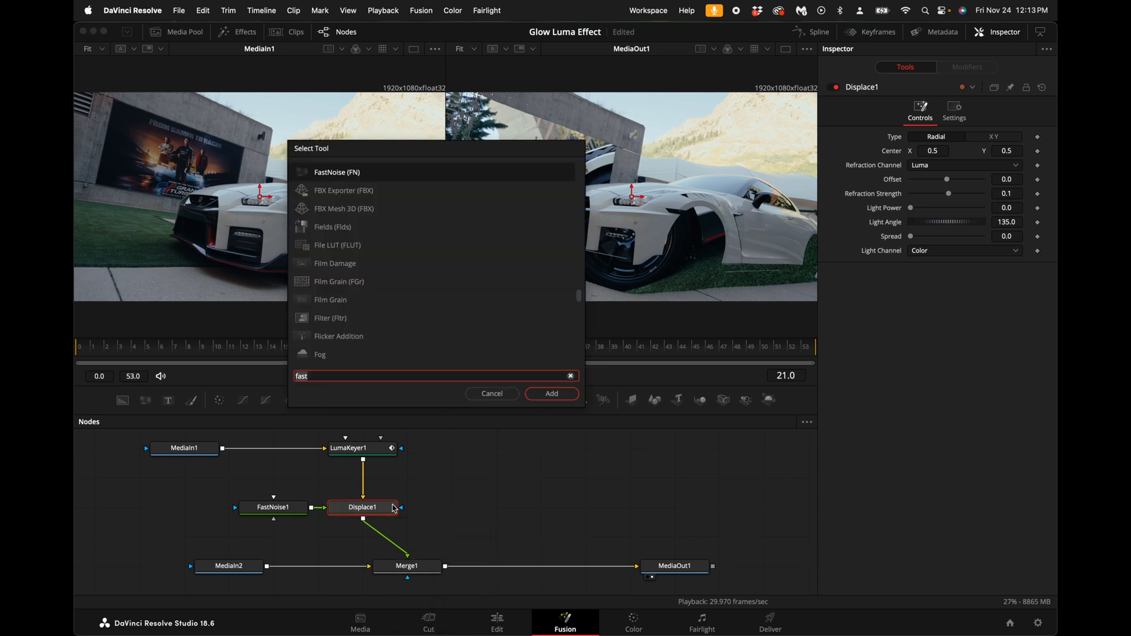
- Insert a Soft Glow node after Displace1
text(soft)
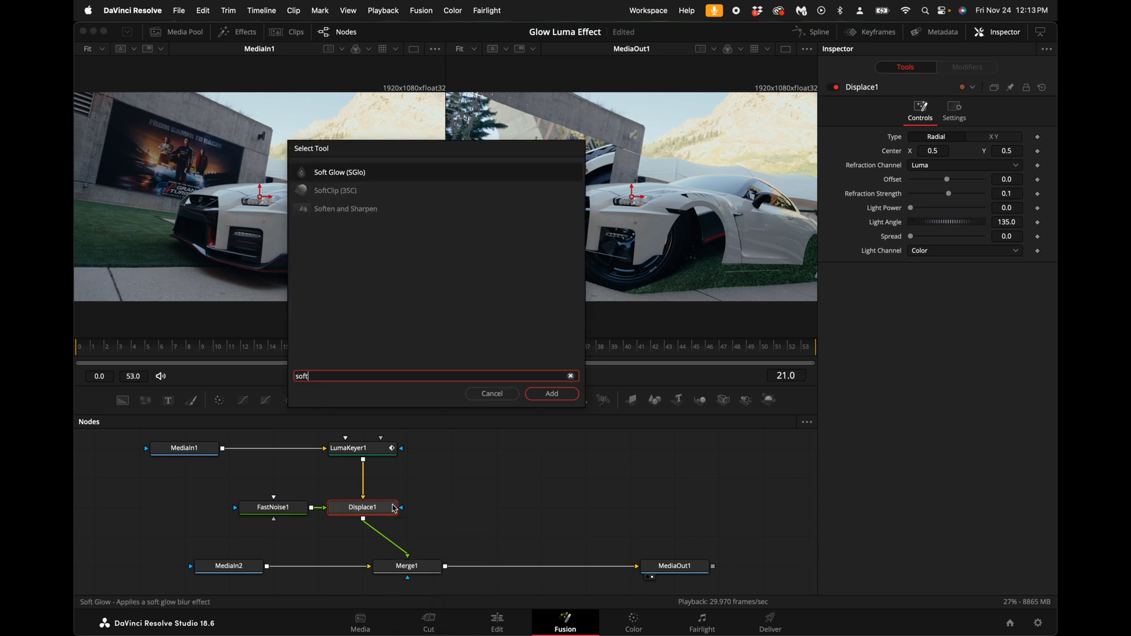
click(552, 394)
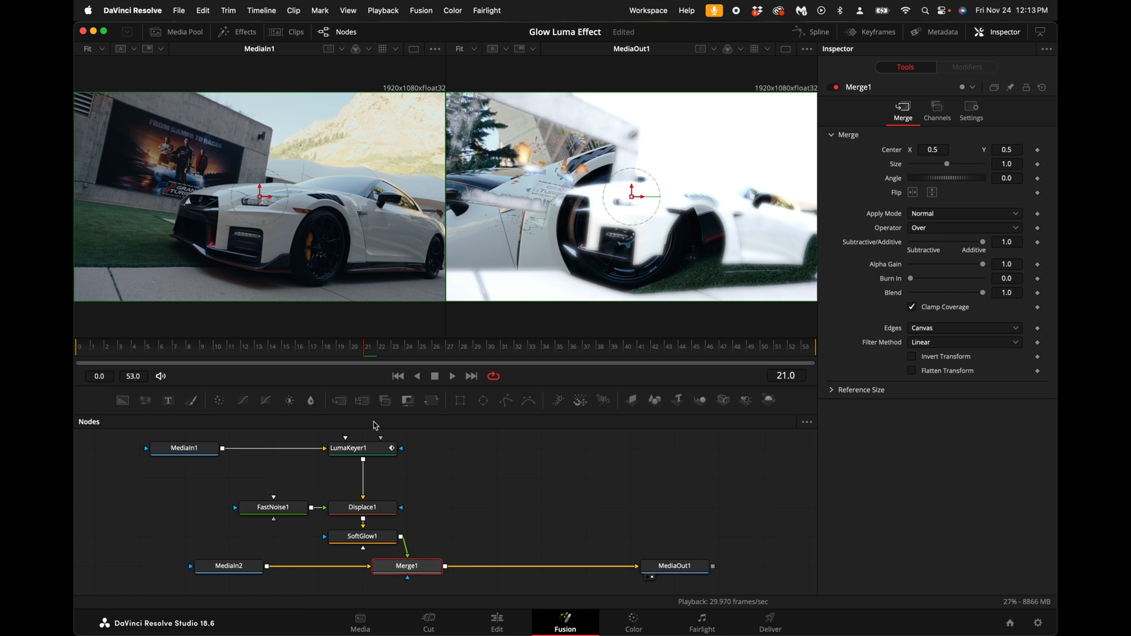
- Add Merge2 after Merge1 with LumaKeyer1 as its foreground, and select SoftGlow1 for editing
click(339, 400)
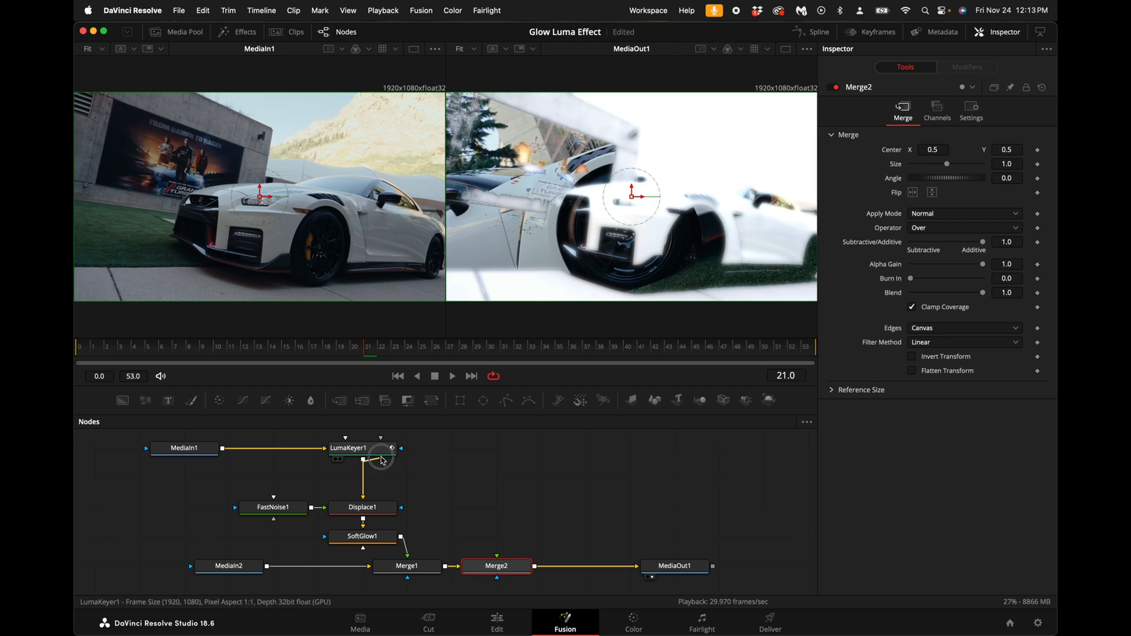
drag(400, 449, 496, 567)
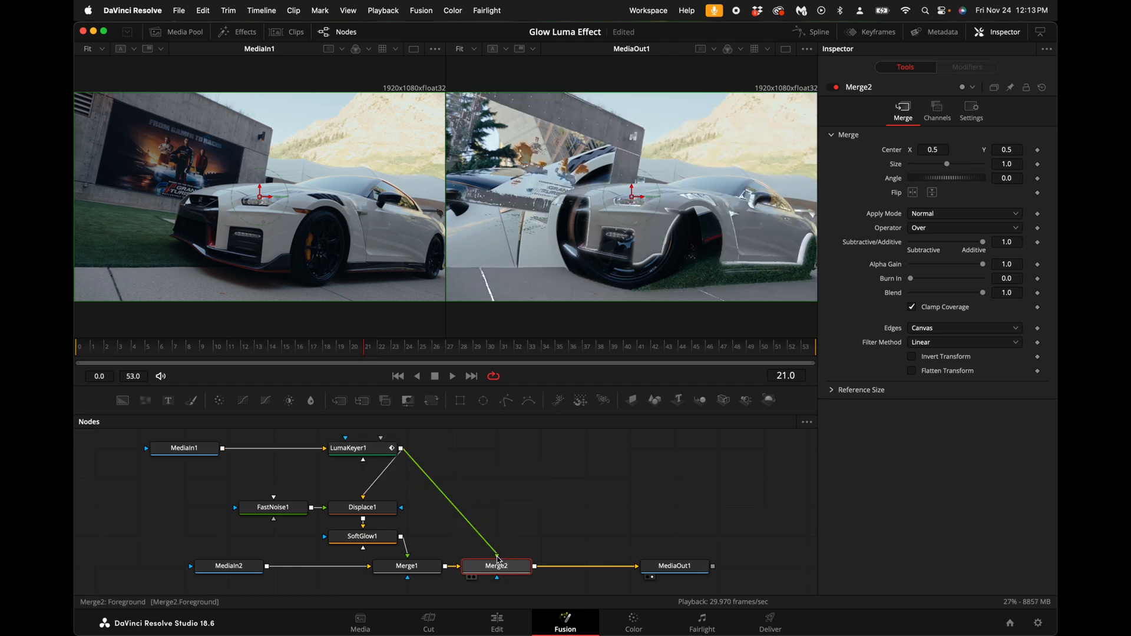
click(362, 537)
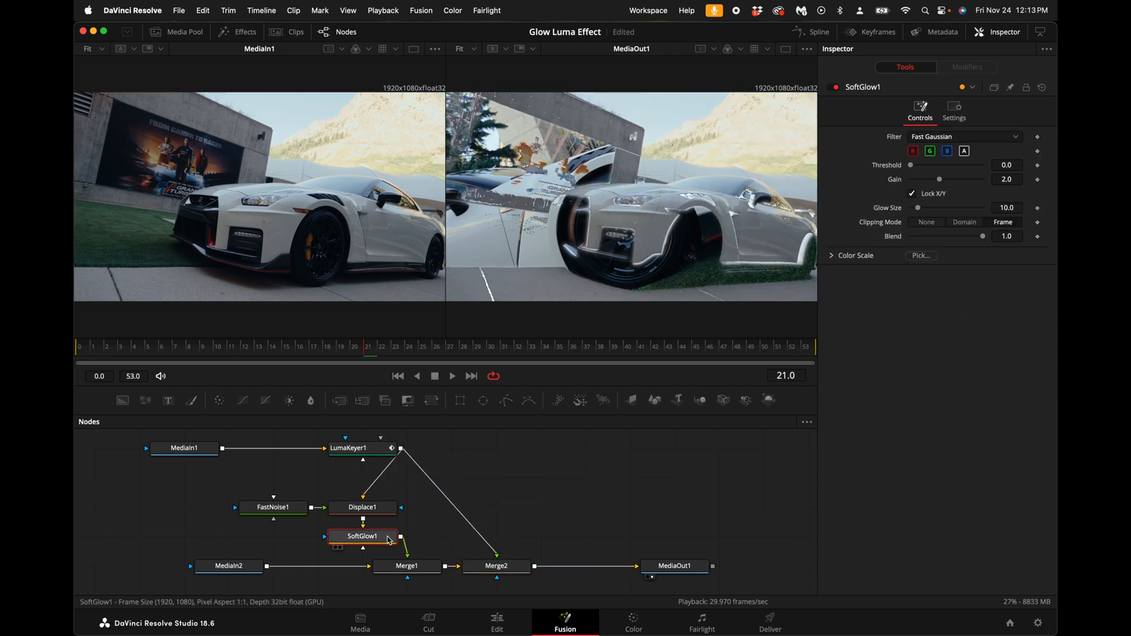
click(362, 537)
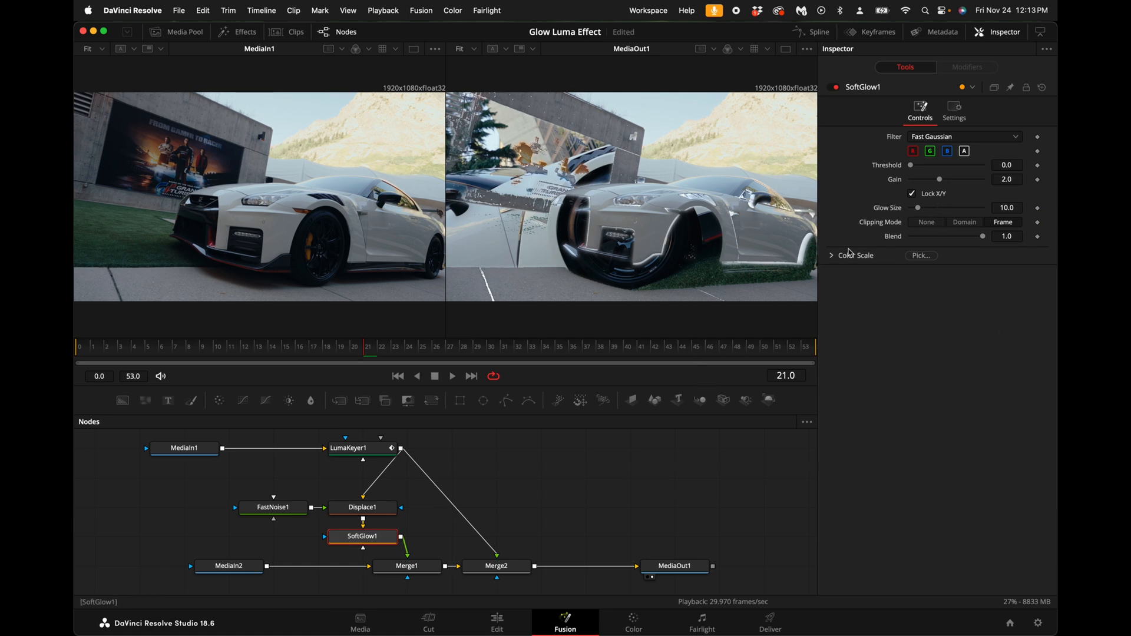
click(832, 255)
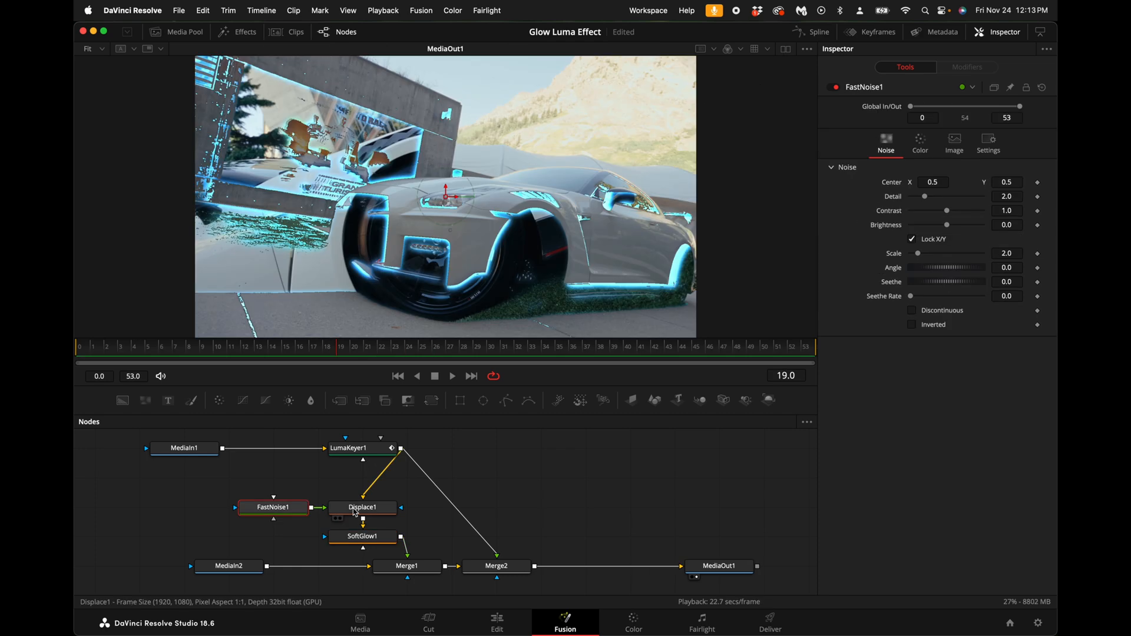
- Set Displace1 Refraction Strength to 0.38 and FastNoise1 Contrast to 3.6
click(362, 507)
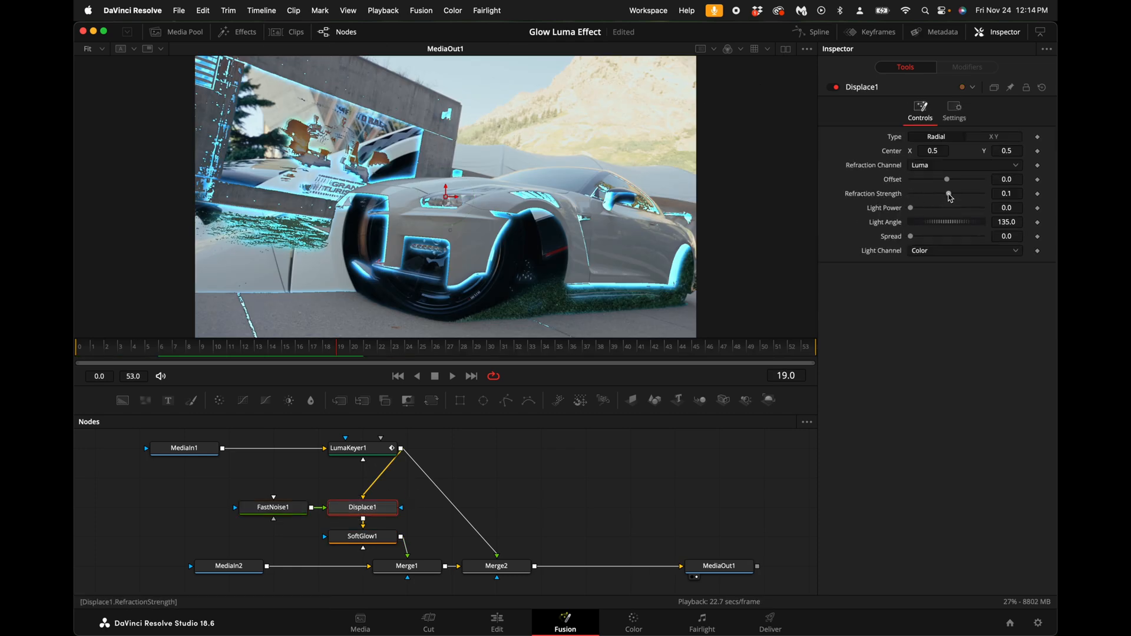
drag(949, 196, 953, 196)
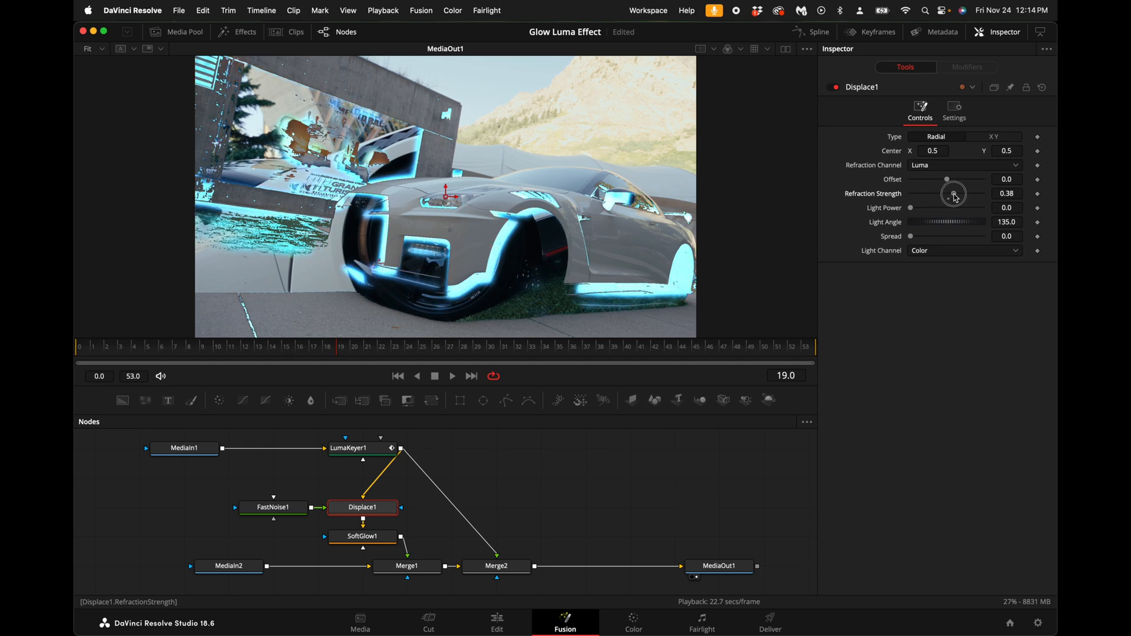
click(272, 507)
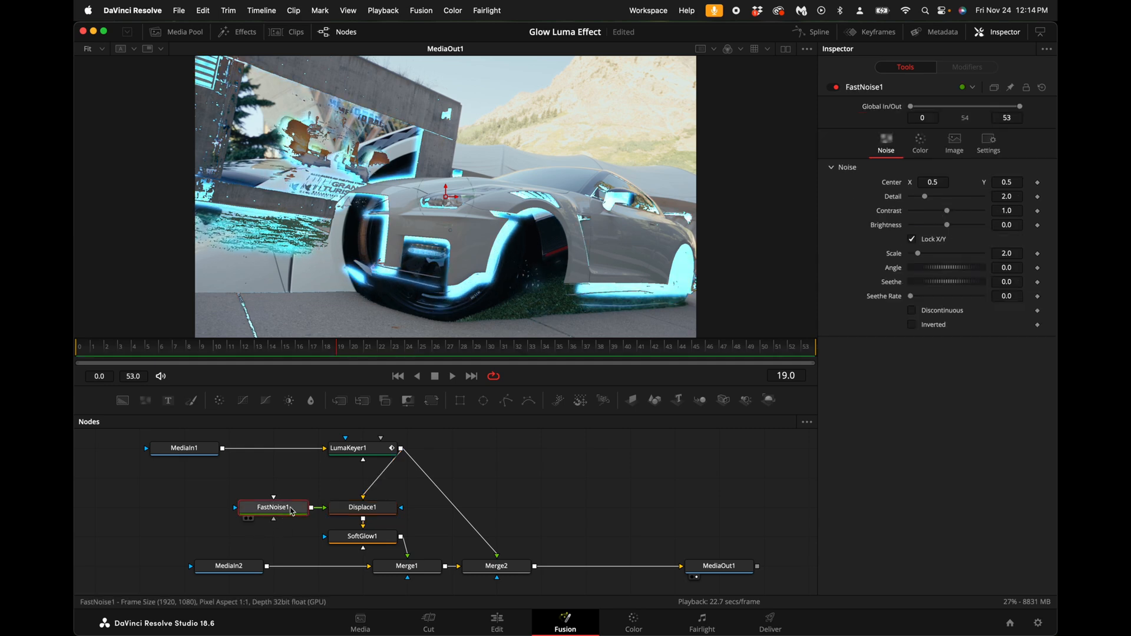
drag(947, 210, 953, 210)
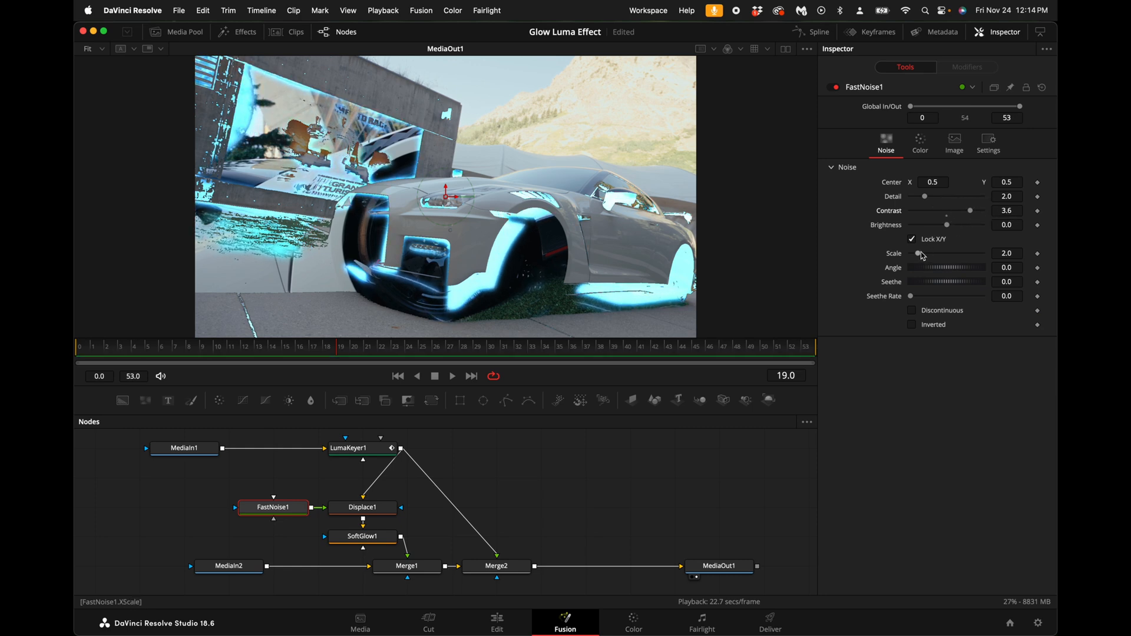
- Raise the noise Scale to 13.39 with Seethe Rate 0.433 and scrub frames 4-12 to preview
drag(921, 254, 949, 254)
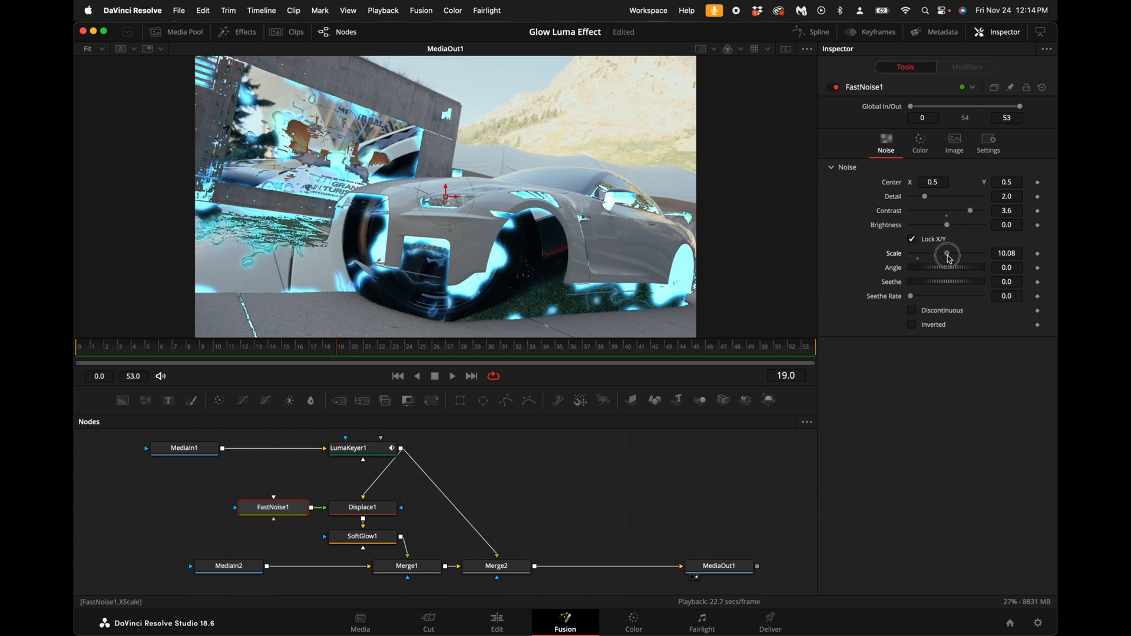
drag(949, 256, 972, 256)
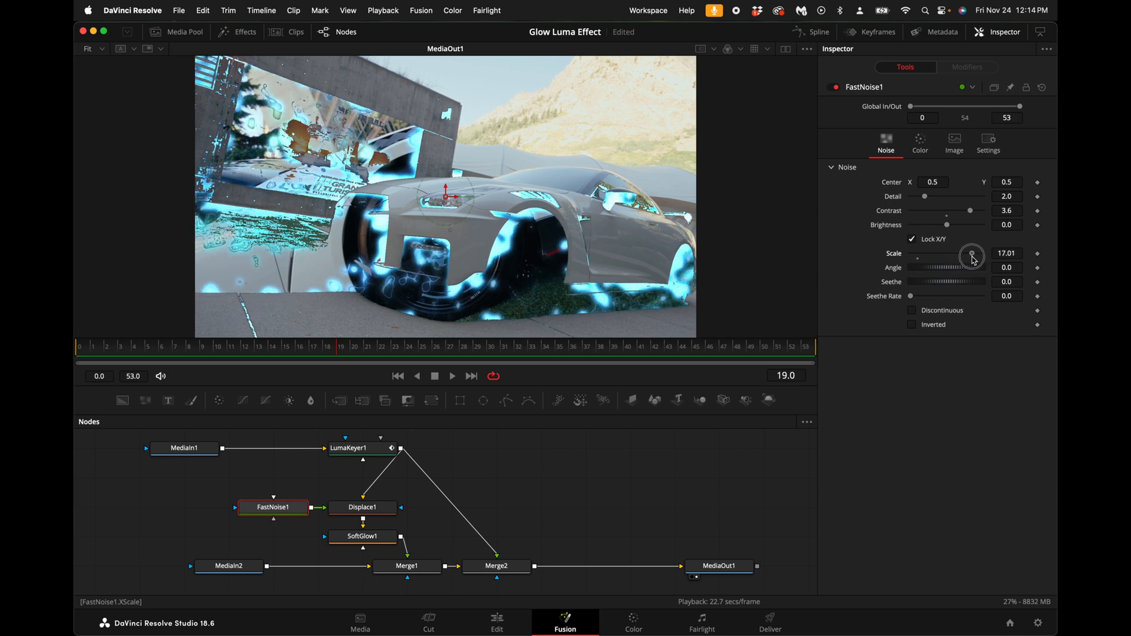
drag(973, 256, 976, 258)
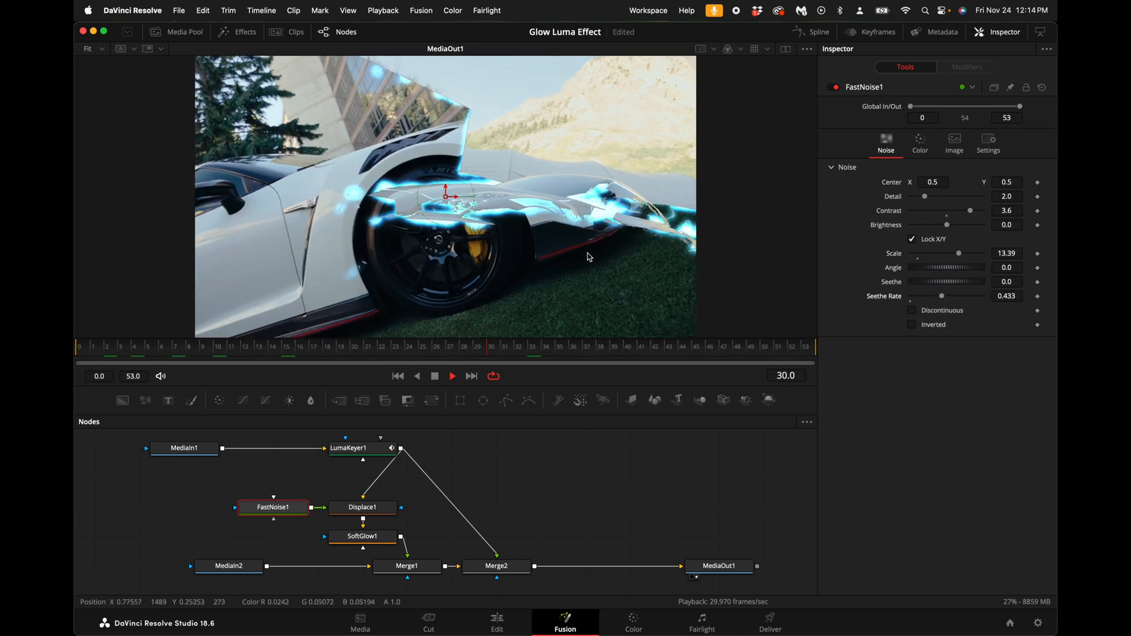
click(136, 347)
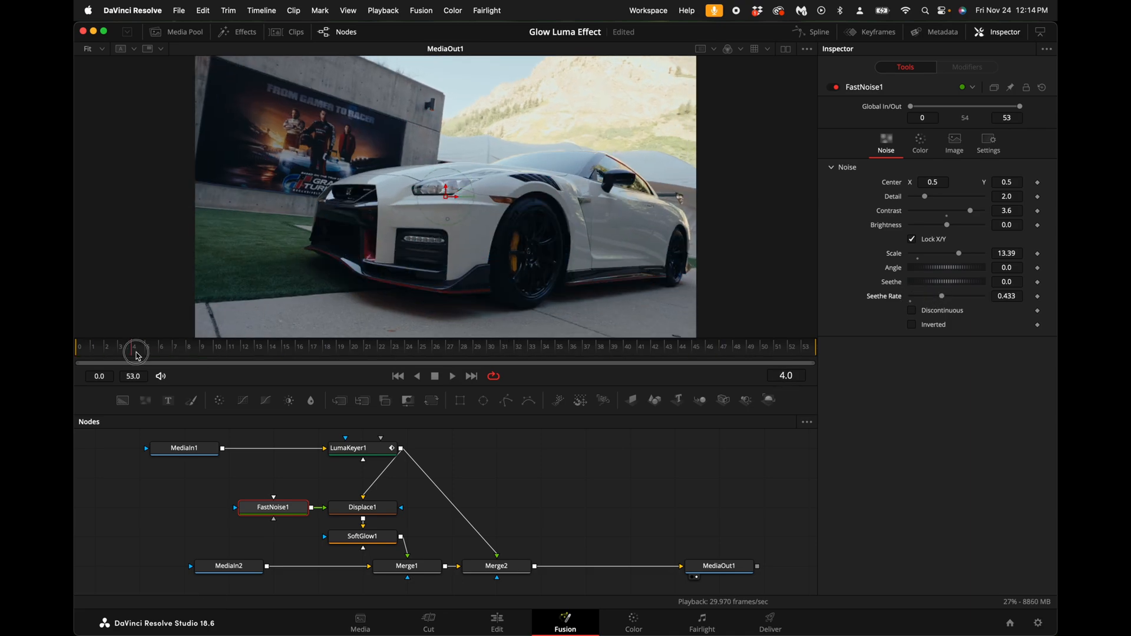
click(194, 347)
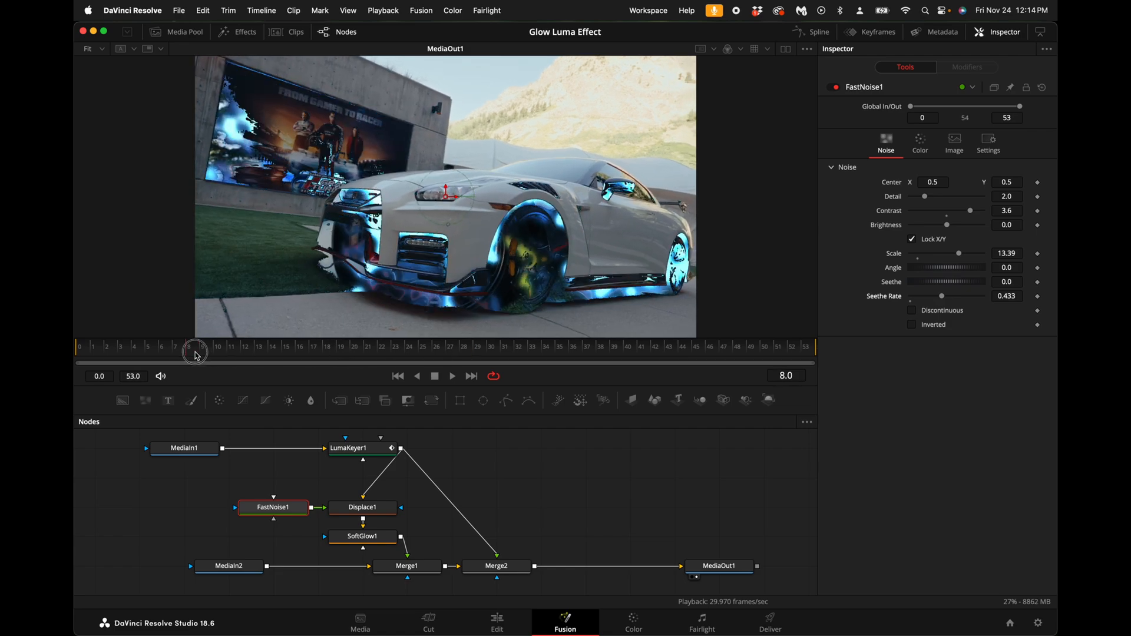
drag(195, 352, 248, 352)
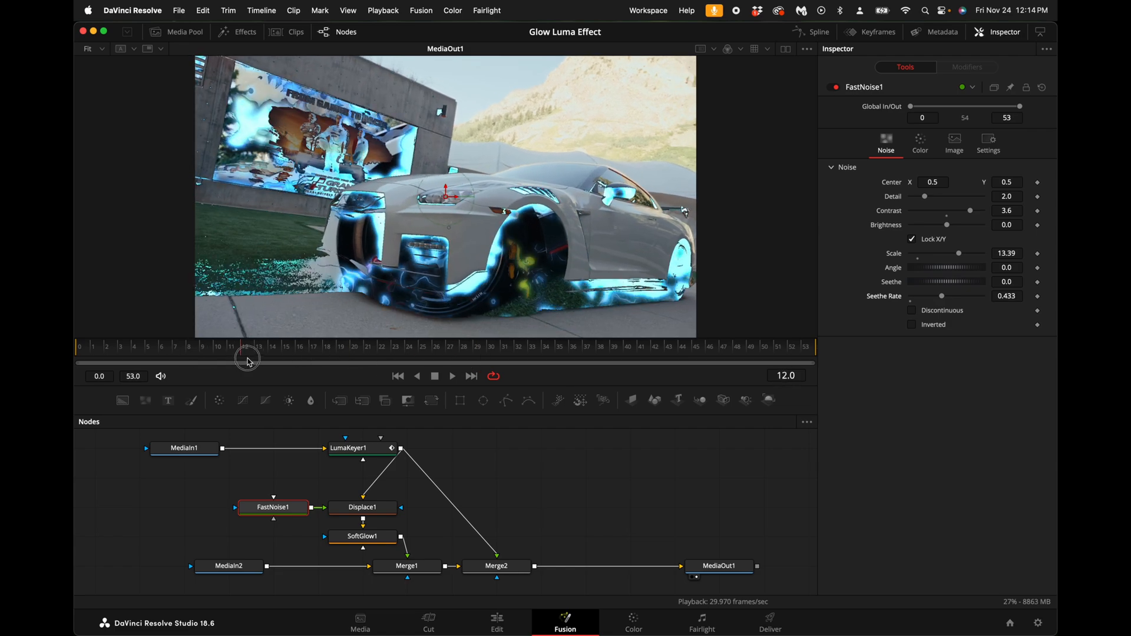
click(360, 455)
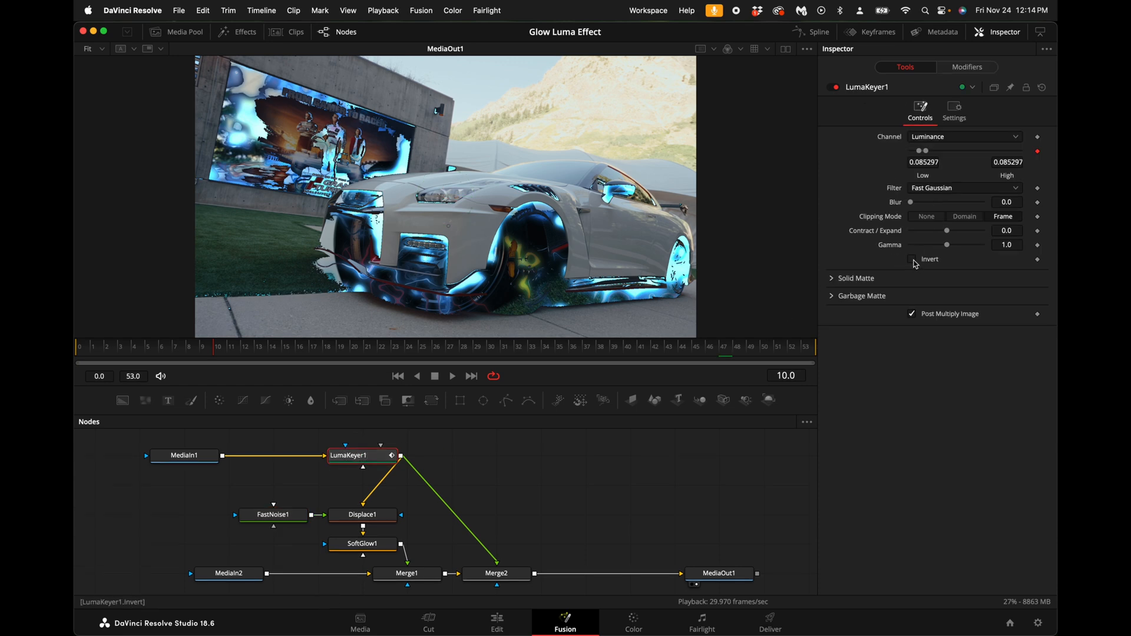
- Tick Invert on LumaKeyer1 and play the transition to check the inverted matte
click(912, 259)
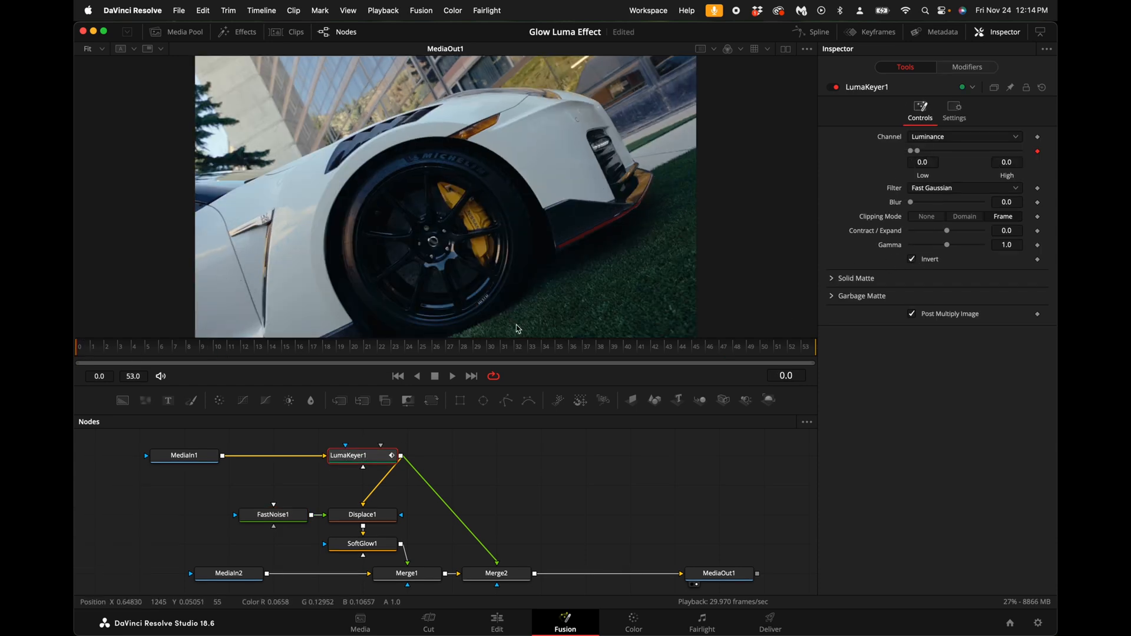
click(453, 376)
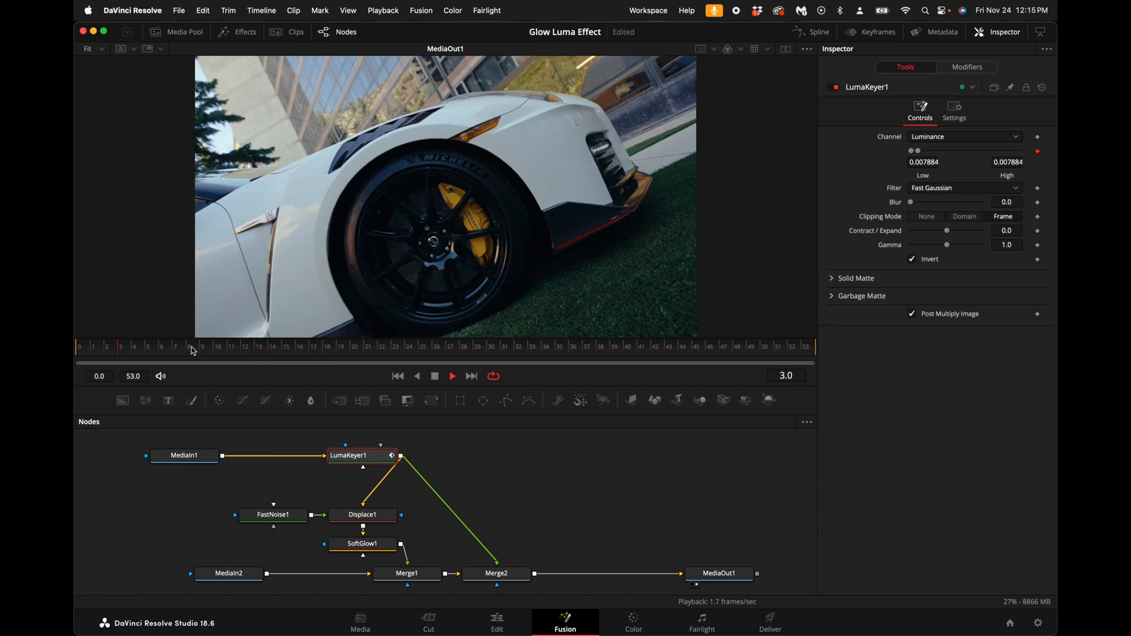
click(669, 347)
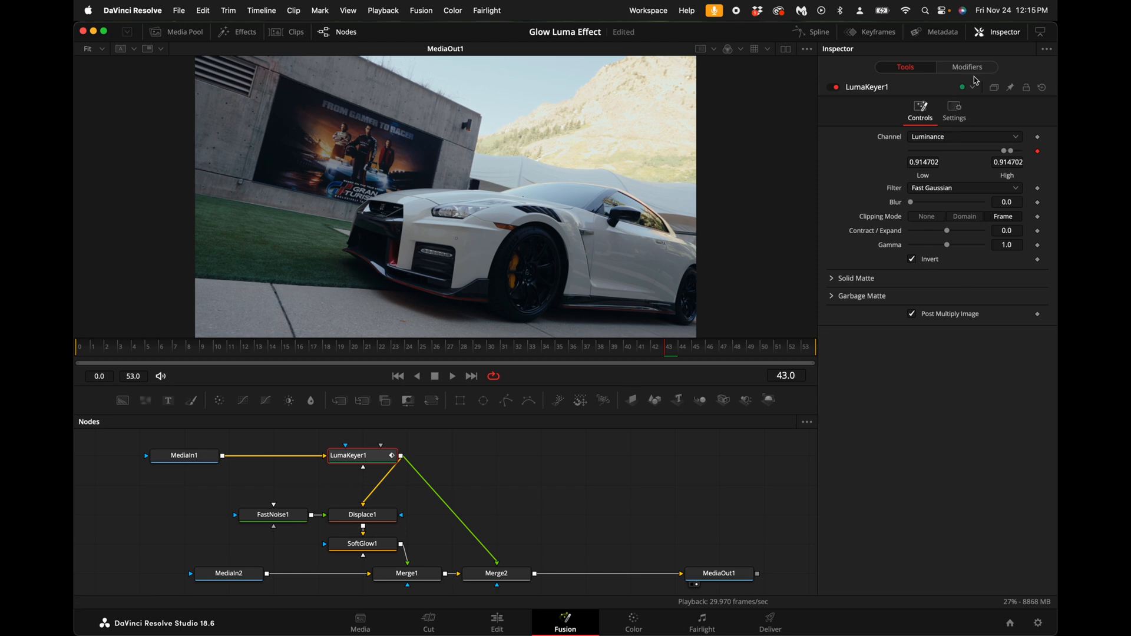
- Invert the High and Low Anim Curves modifiers and check the result at frame 10
click(966, 67)
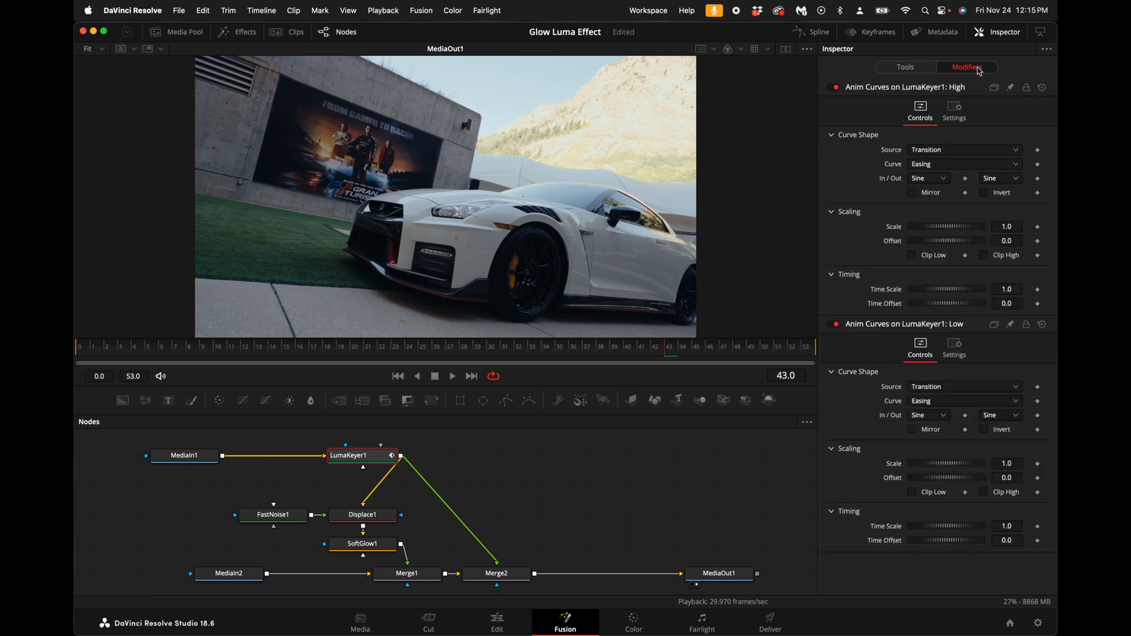
click(983, 192)
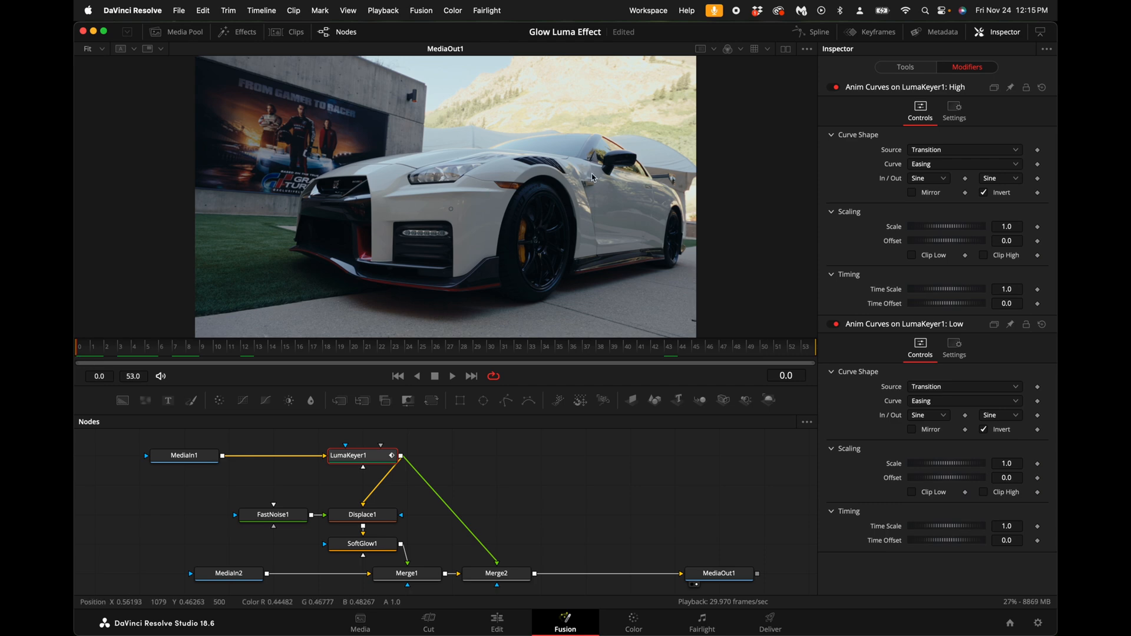
click(453, 376)
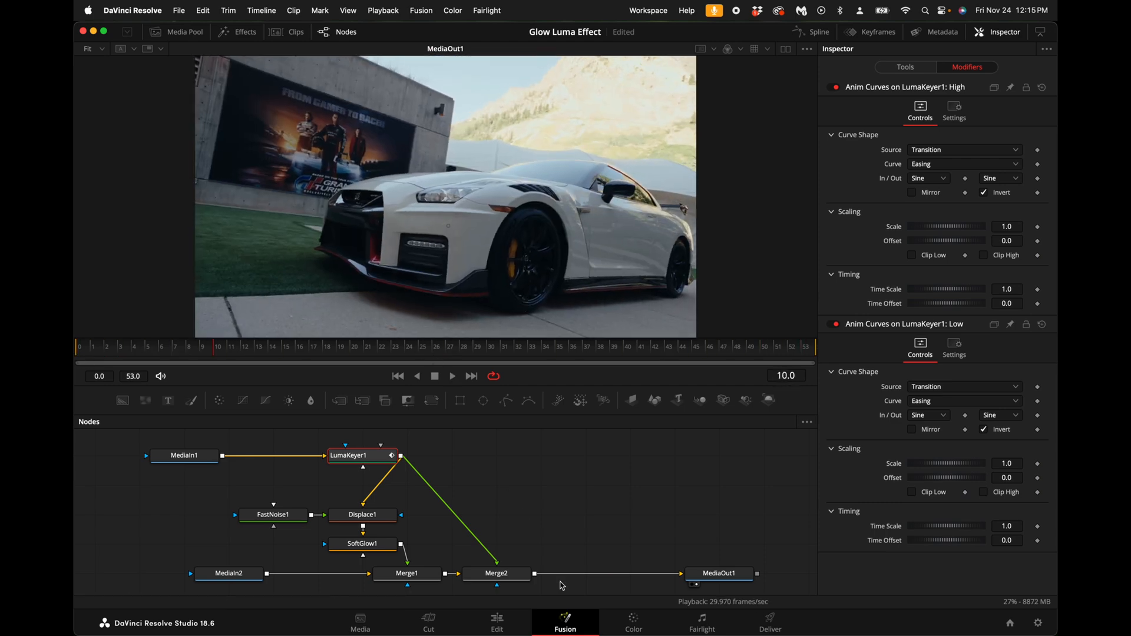
- On the Edit page, apply JF PARTICLE LUMA GLOW from Video Transitions to the cut on Video 3
click(497, 623)
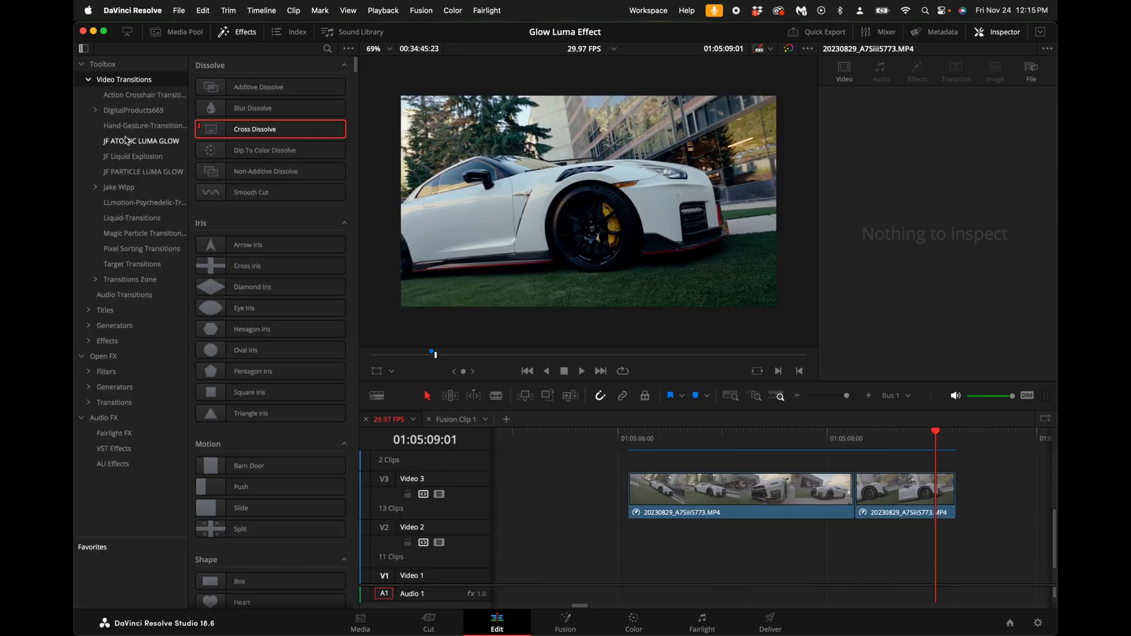
mouse_move(129, 170)
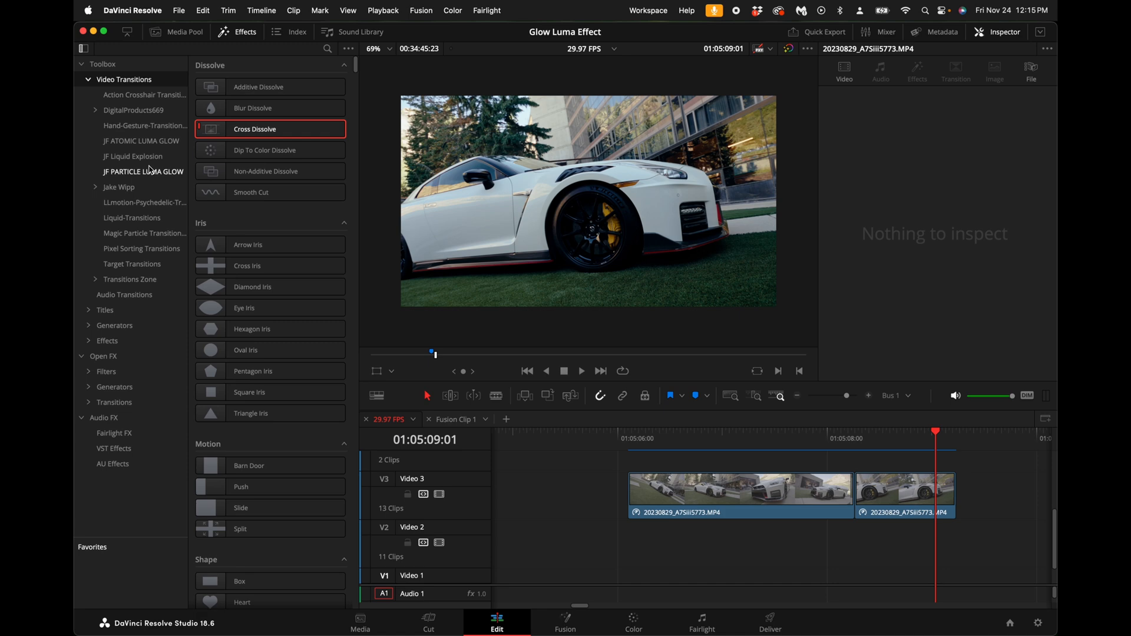
mouse_move(148, 159)
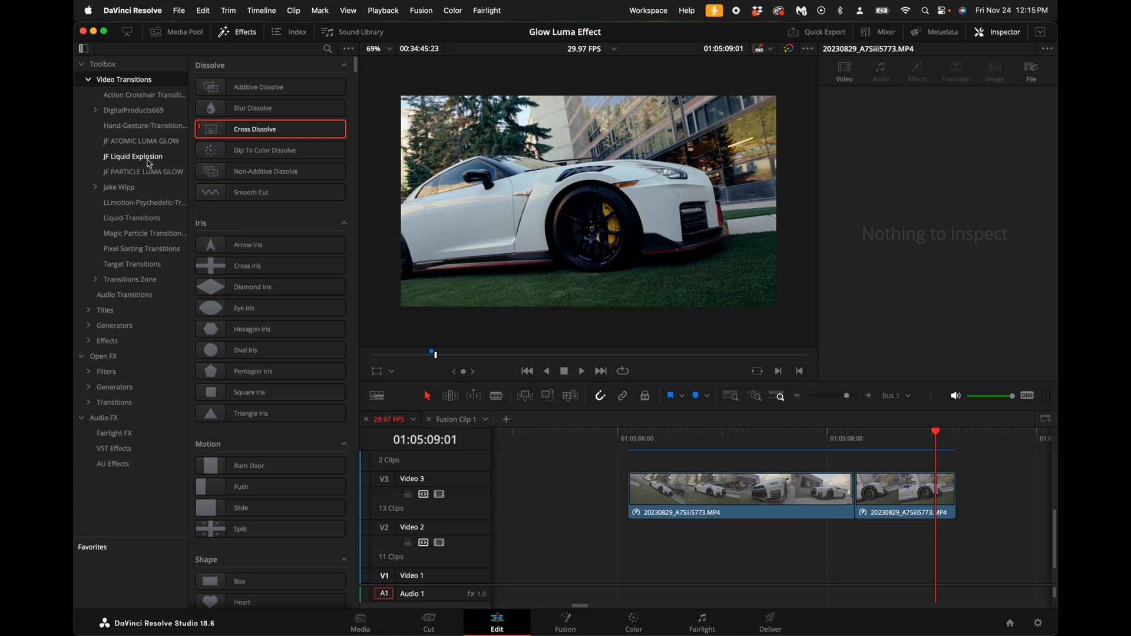
mouse_move(139, 176)
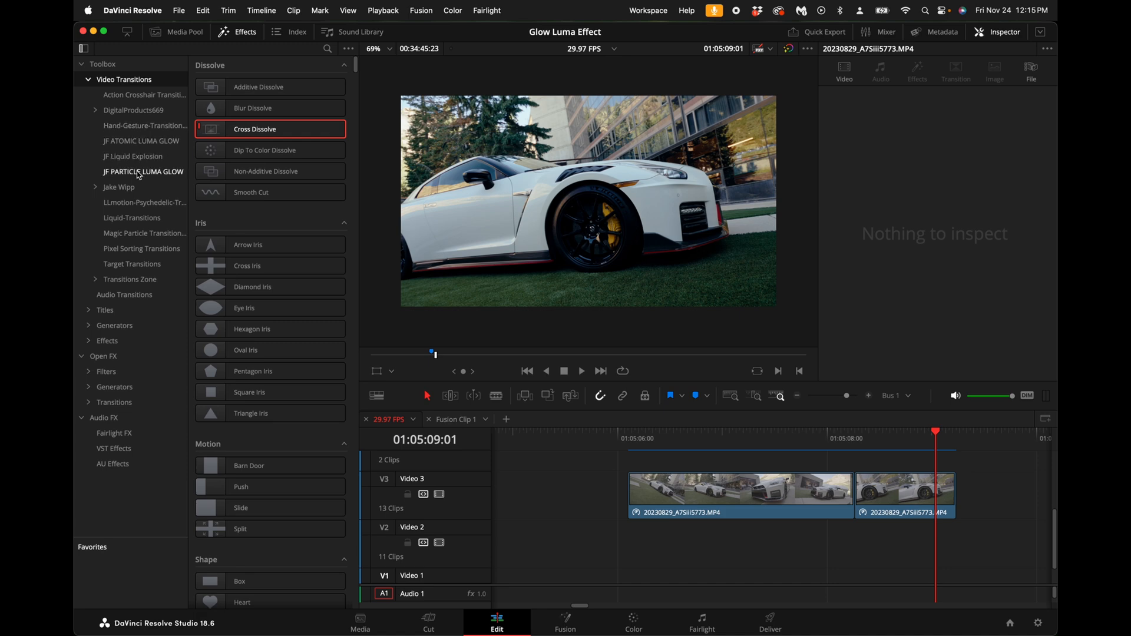
click(144, 172)
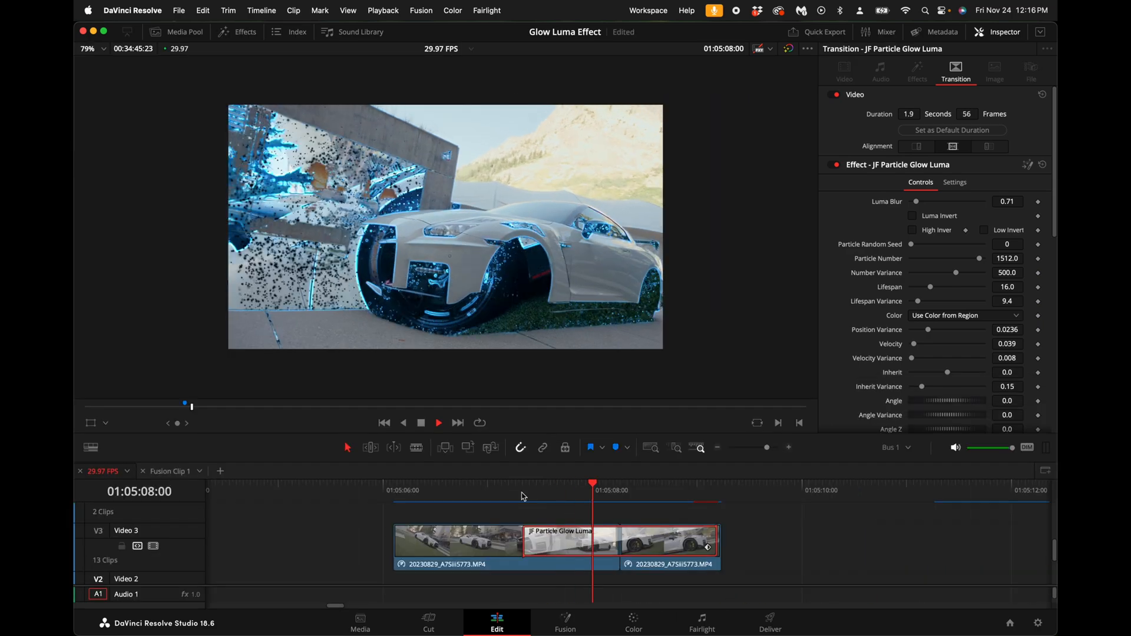
- Enable Luma Invert and High Invert on the transition, then scroll to its particle controls
click(438, 423)
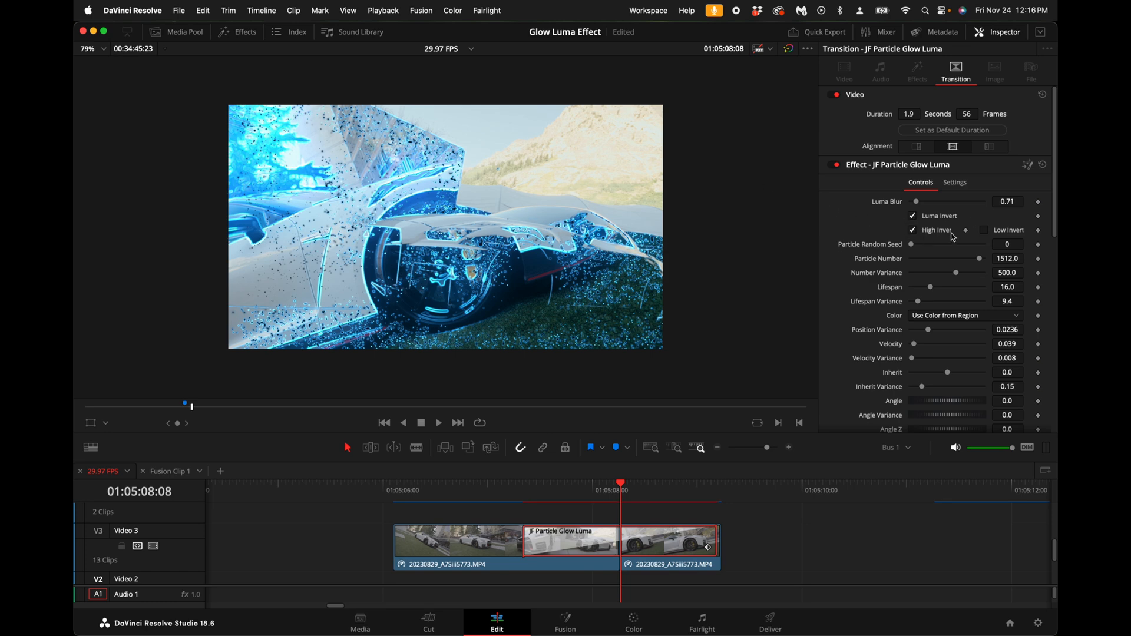
click(984, 230)
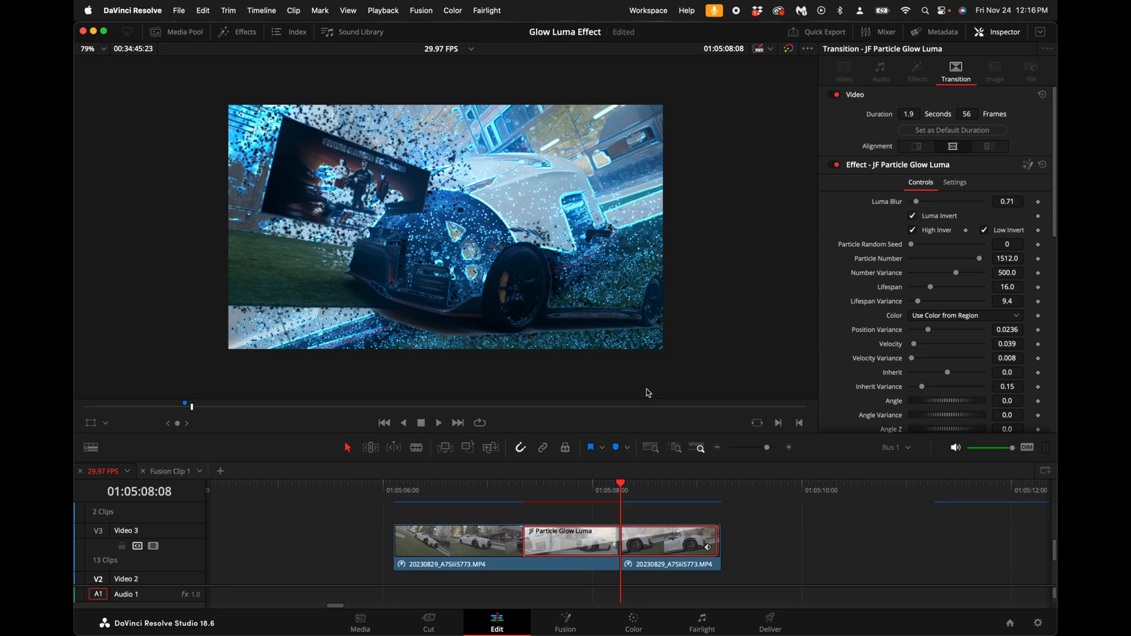
scroll(down, 3)
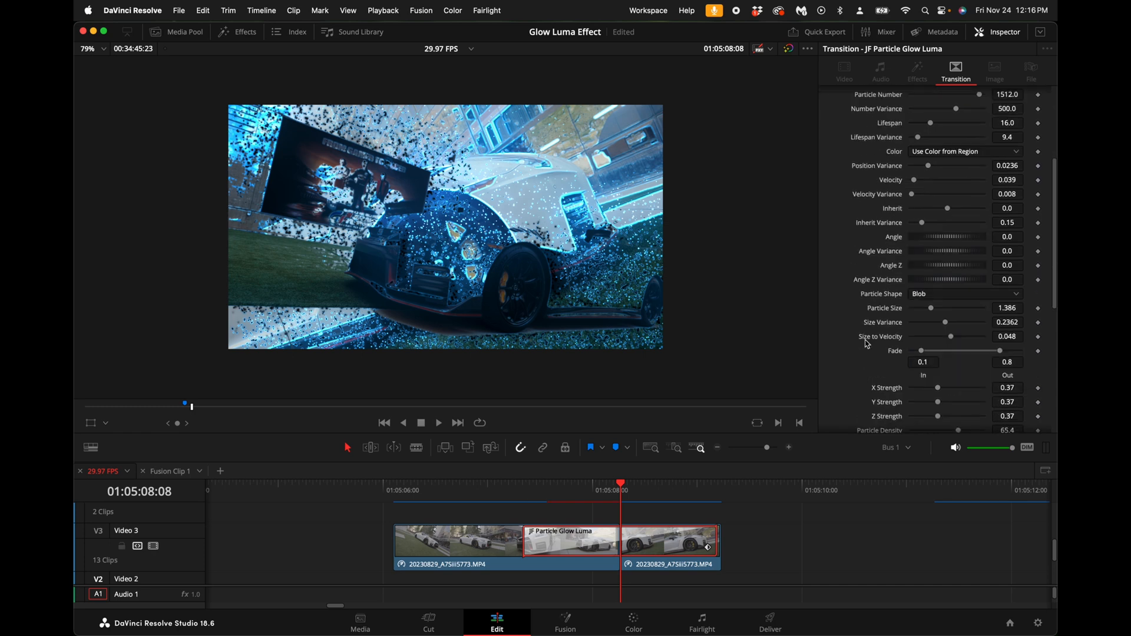
scroll(down, 3)
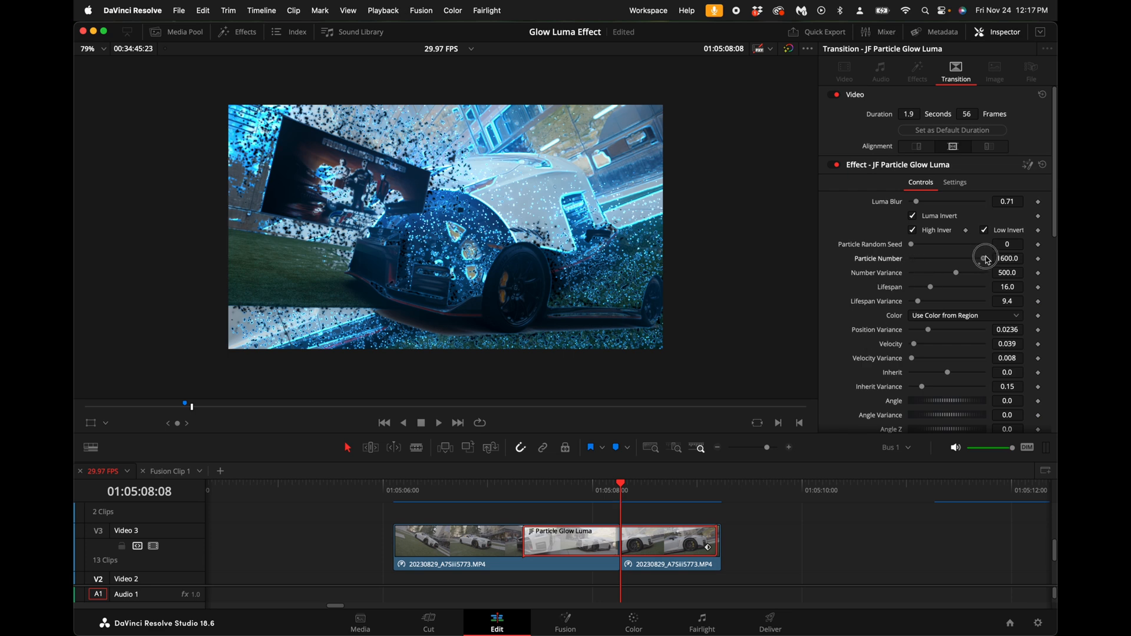
- Set Particle Number to 416 and lengthen Lifespan to about 31.65
drag(985, 258, 929, 259)
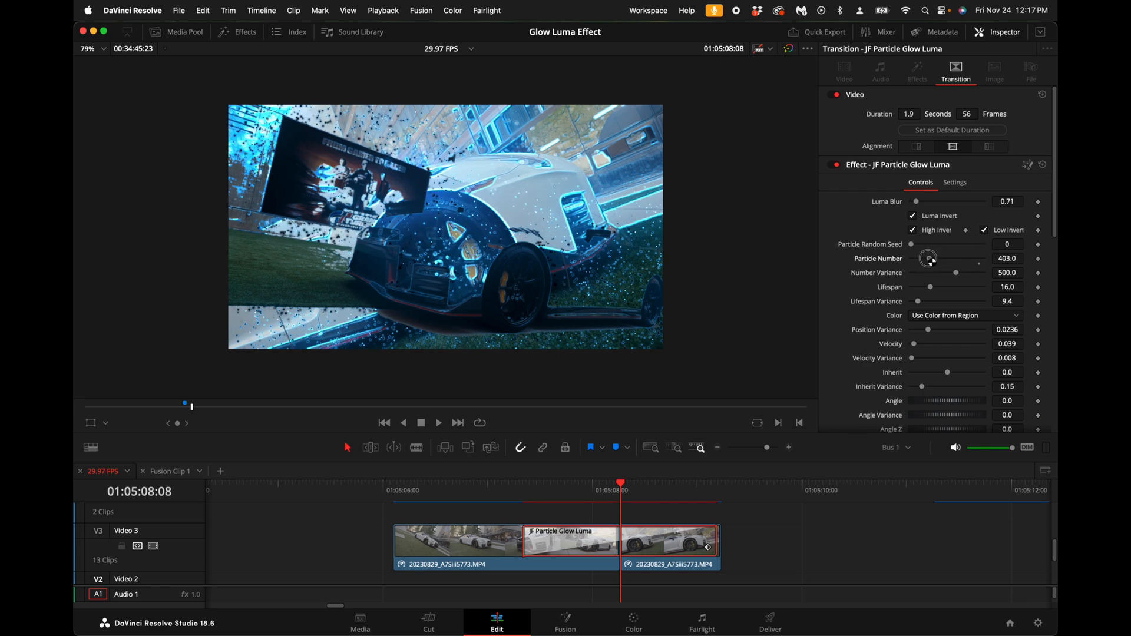
drag(621, 483, 596, 483)
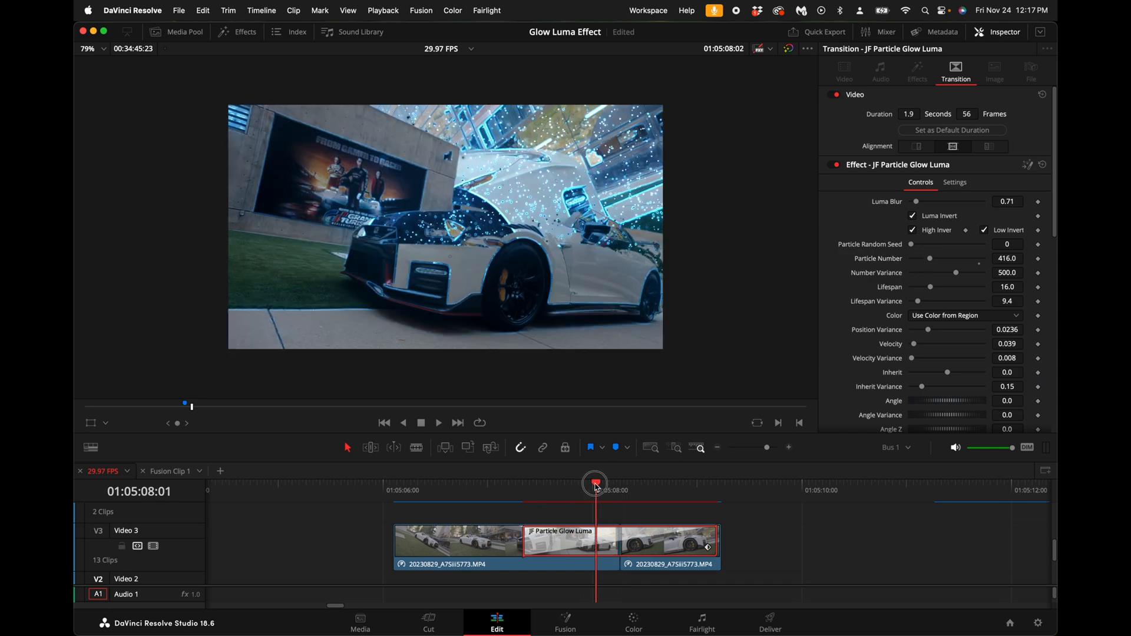
click(439, 423)
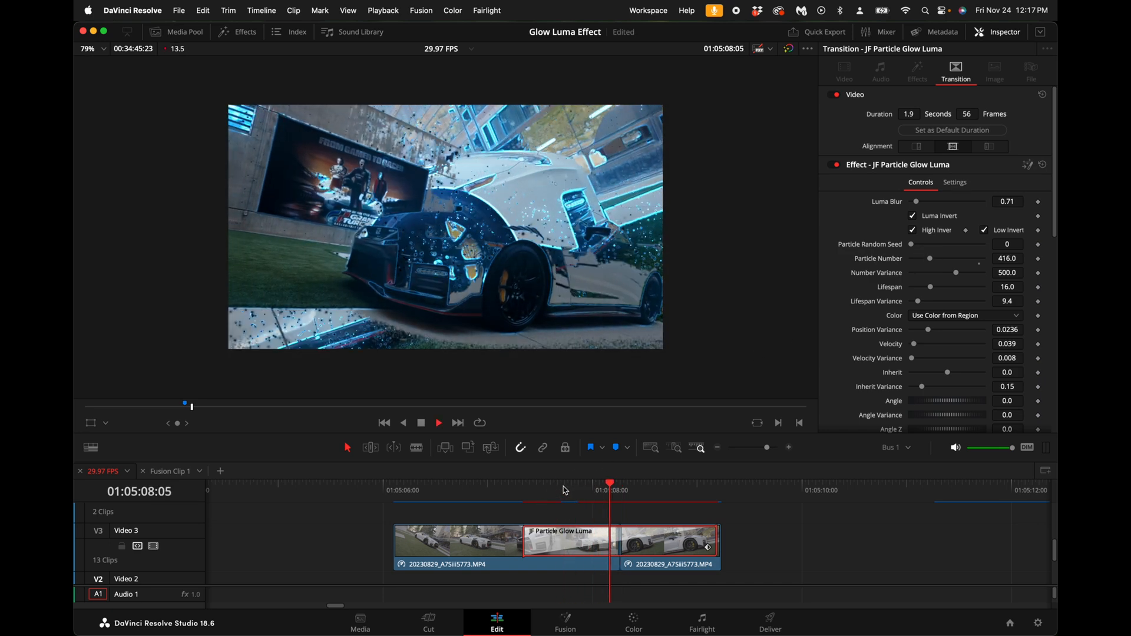
drag(930, 286, 949, 286)
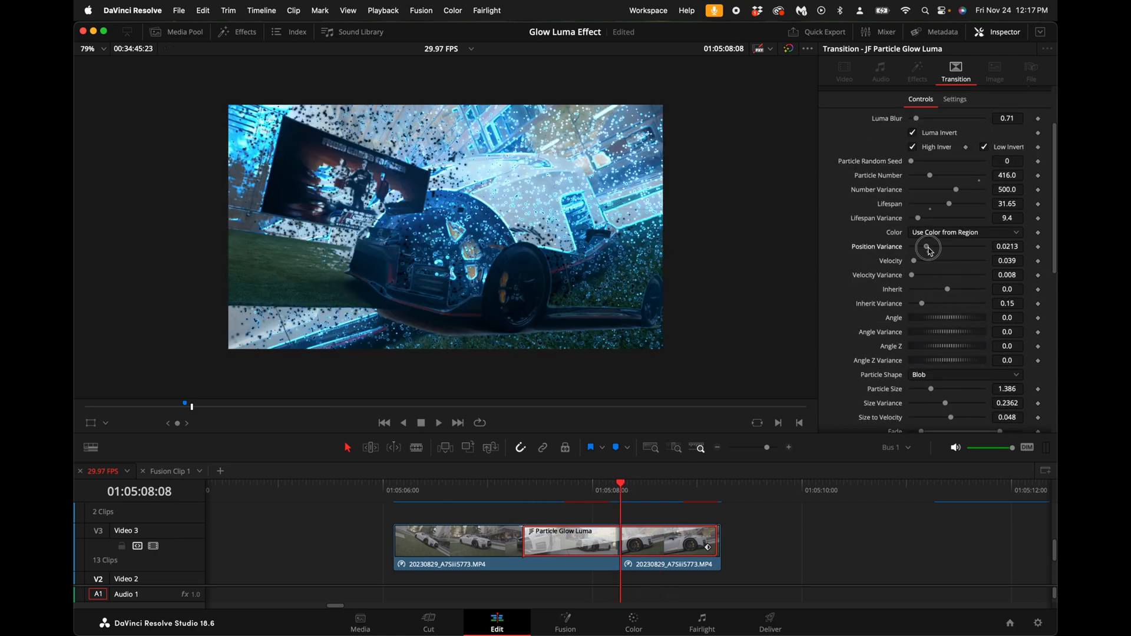
- Settle Position Variance around 0.0402 and bring Velocity down to 0
drag(929, 246, 966, 249)
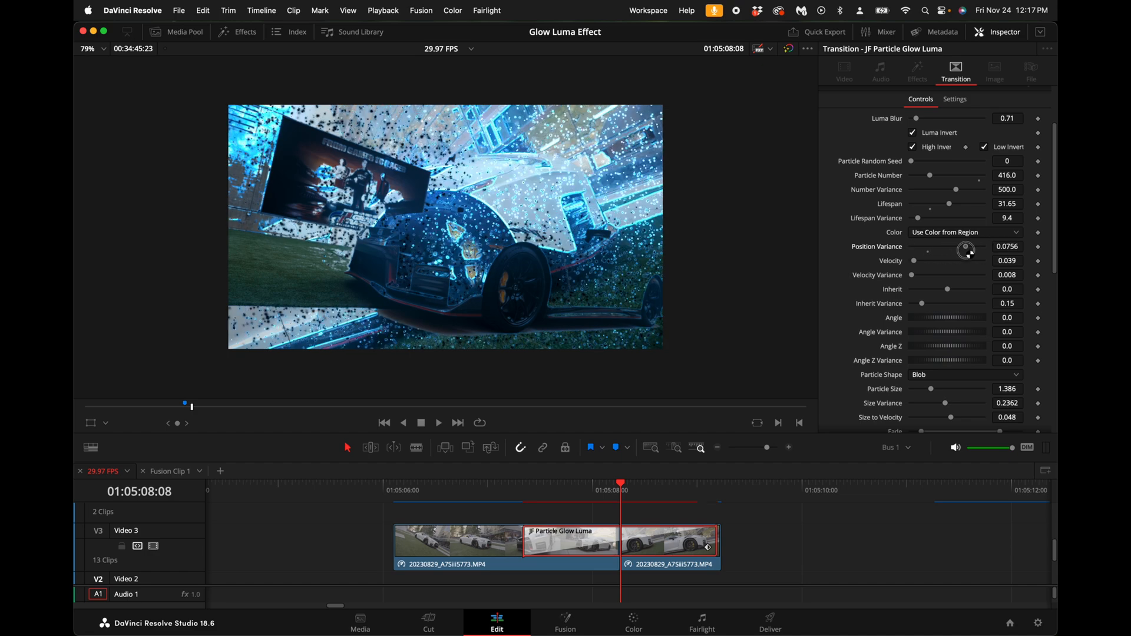
drag(969, 249, 921, 262)
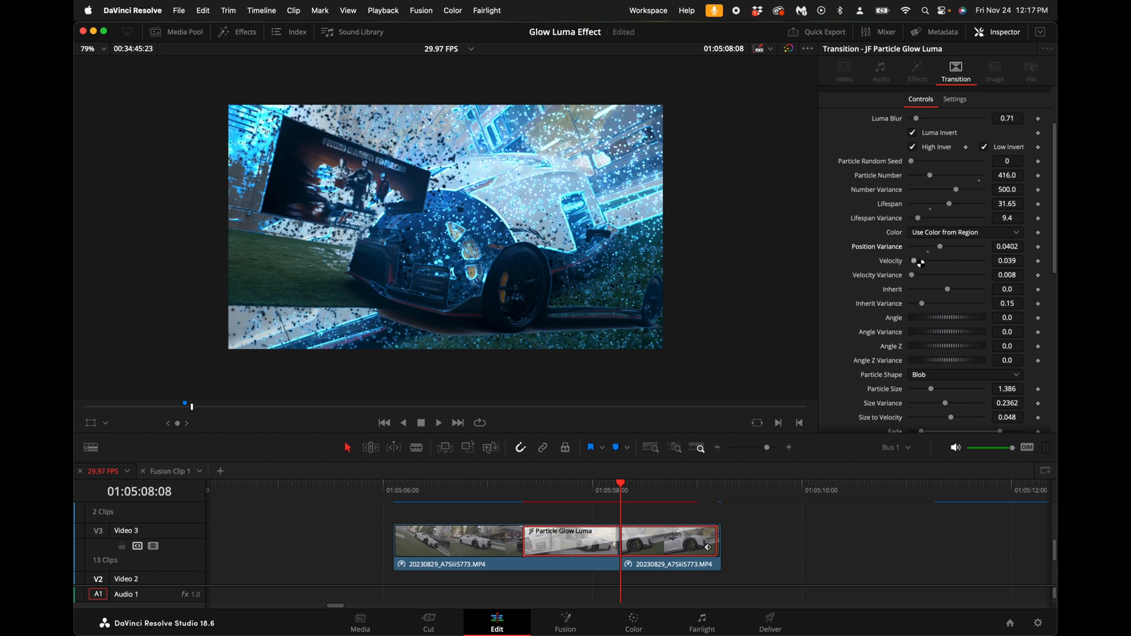
drag(921, 260, 949, 260)
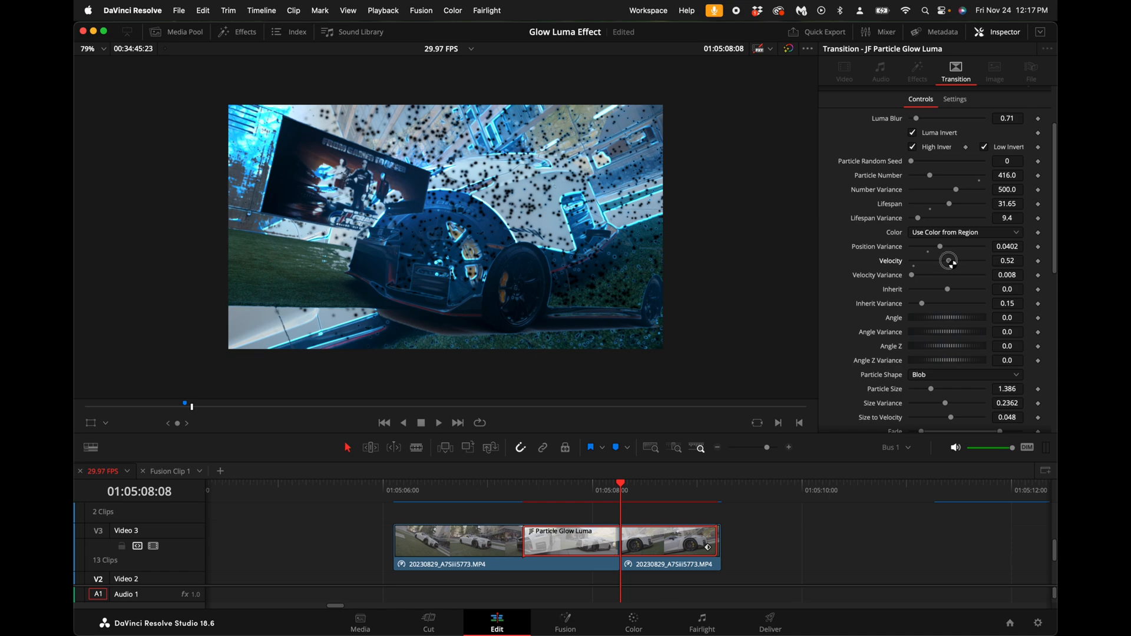
drag(950, 260, 926, 262)
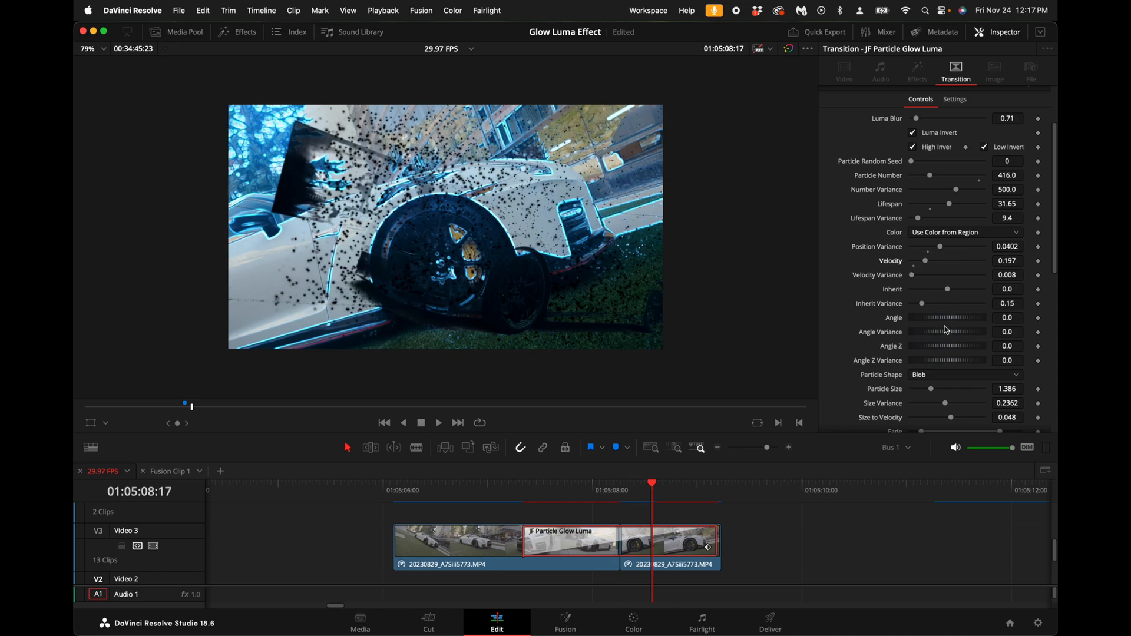
- Set particle Angle to 54.8 with Angle Variance 140.9, then stop the preview
drag(947, 317, 902, 302)
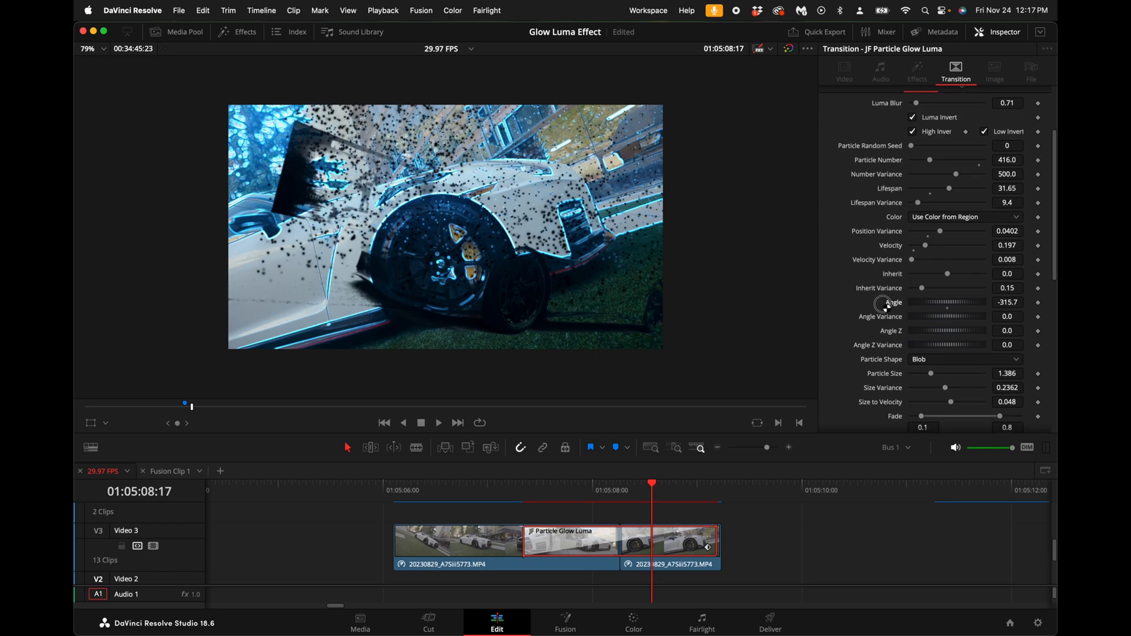
drag(884, 303, 941, 303)
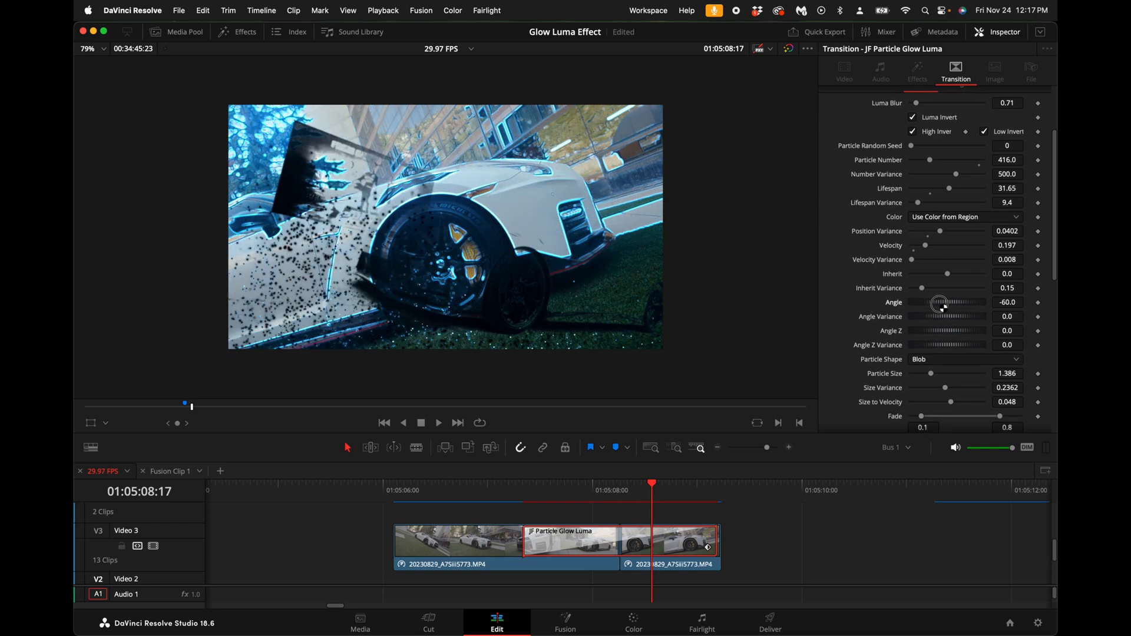
drag(939, 316, 952, 316)
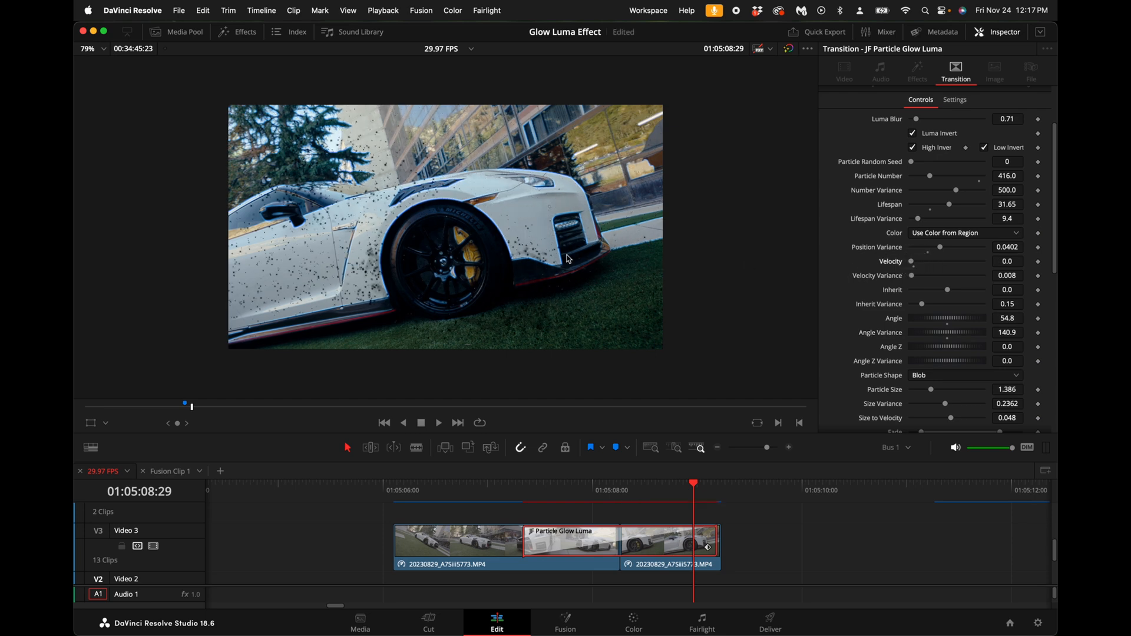
click(579, 483)
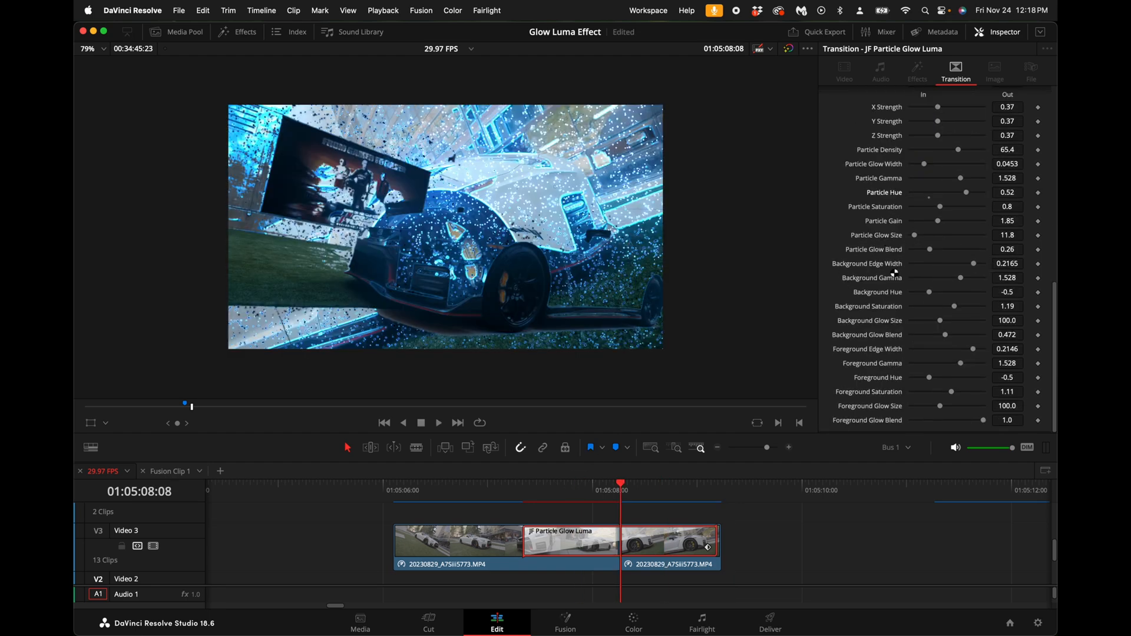
- Shift the Background Hue to -0.95 for golden glow edges
drag(621, 484, 645, 488)
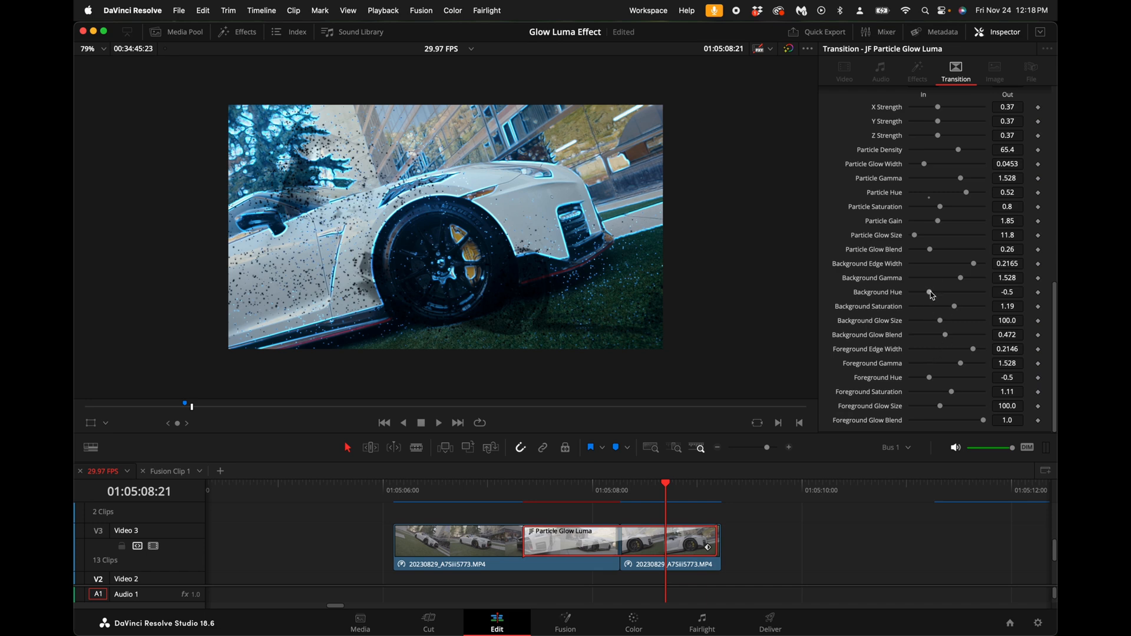
drag(934, 292, 915, 293)
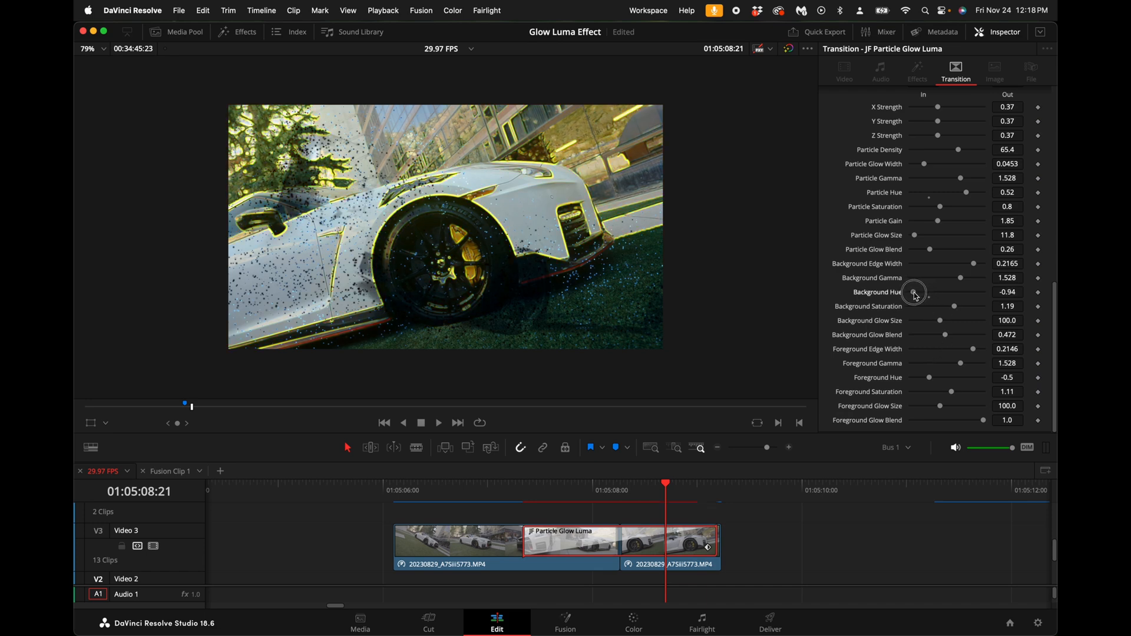
drag(912, 293, 911, 292)
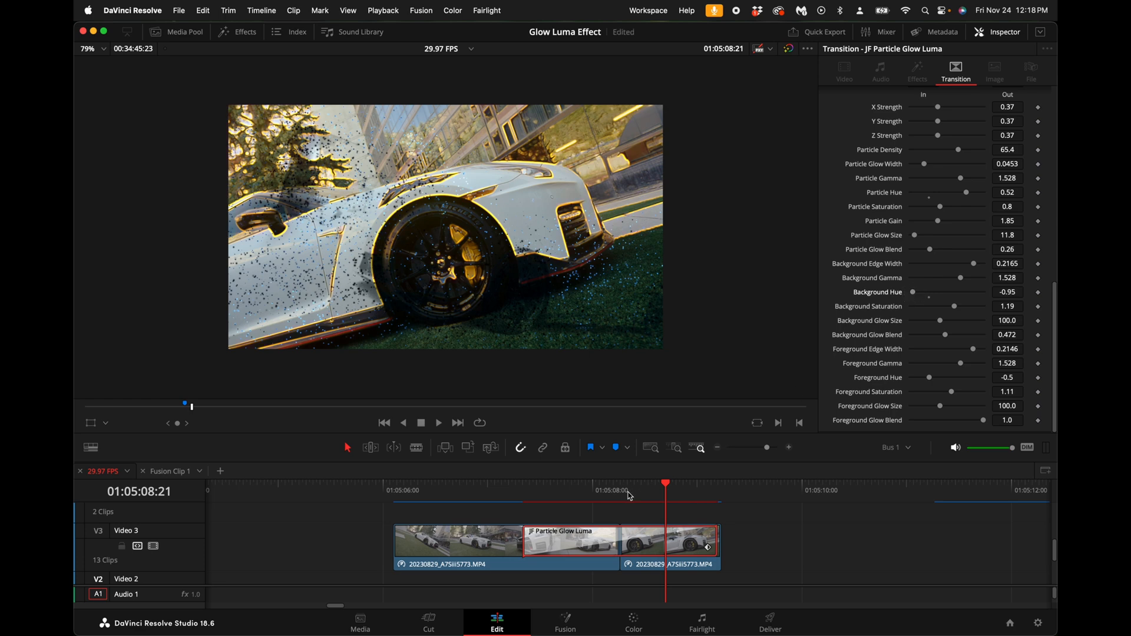
- Scrub back in the transition and set the Foreground Hue to 0.54
drag(664, 496, 568, 496)
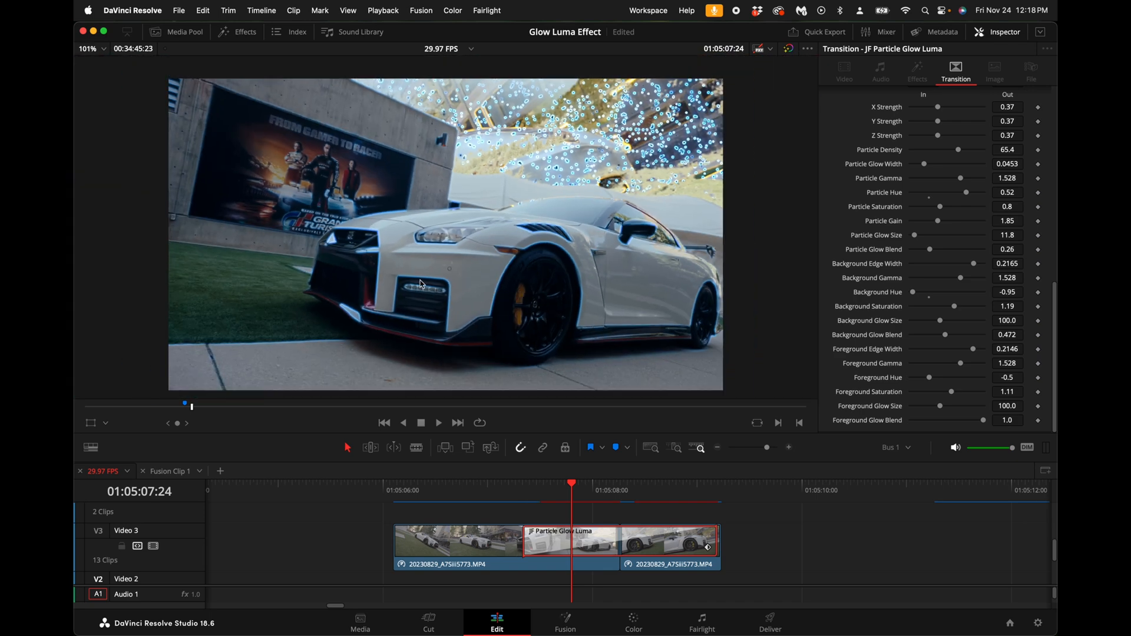
mouse_move(885, 353)
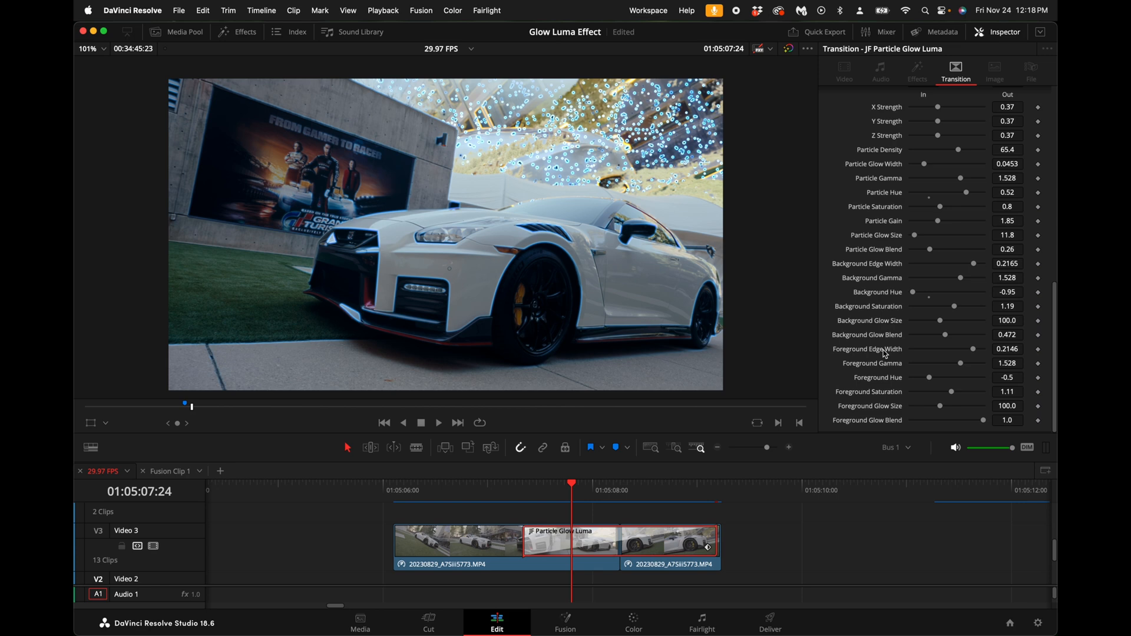
mouse_move(931, 382)
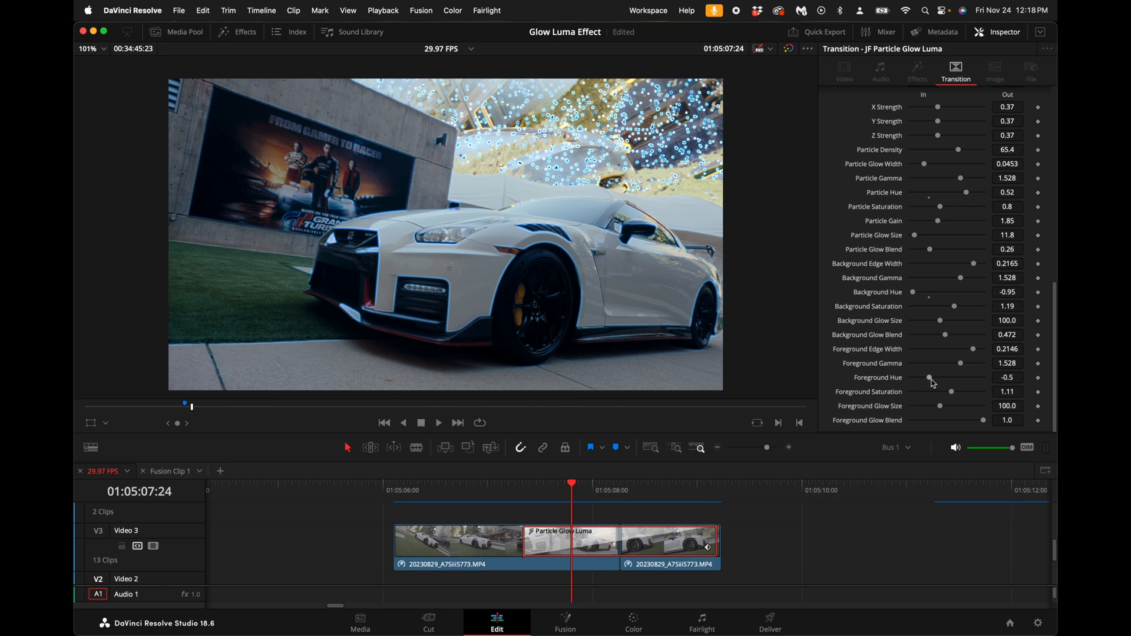
drag(930, 378, 969, 377)
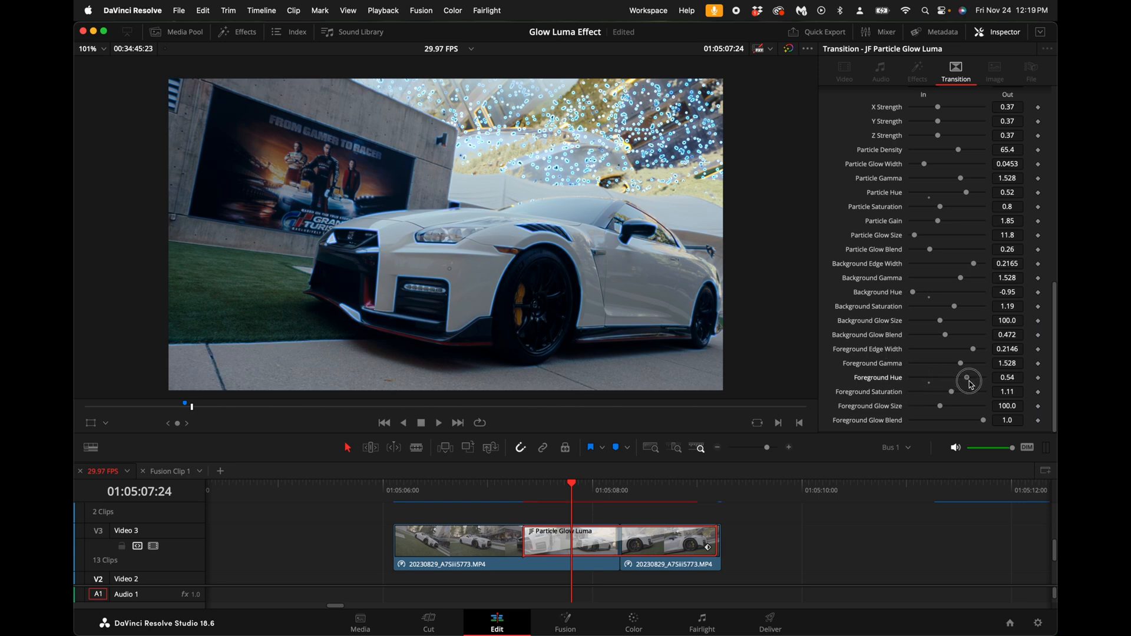
drag(970, 381, 982, 381)
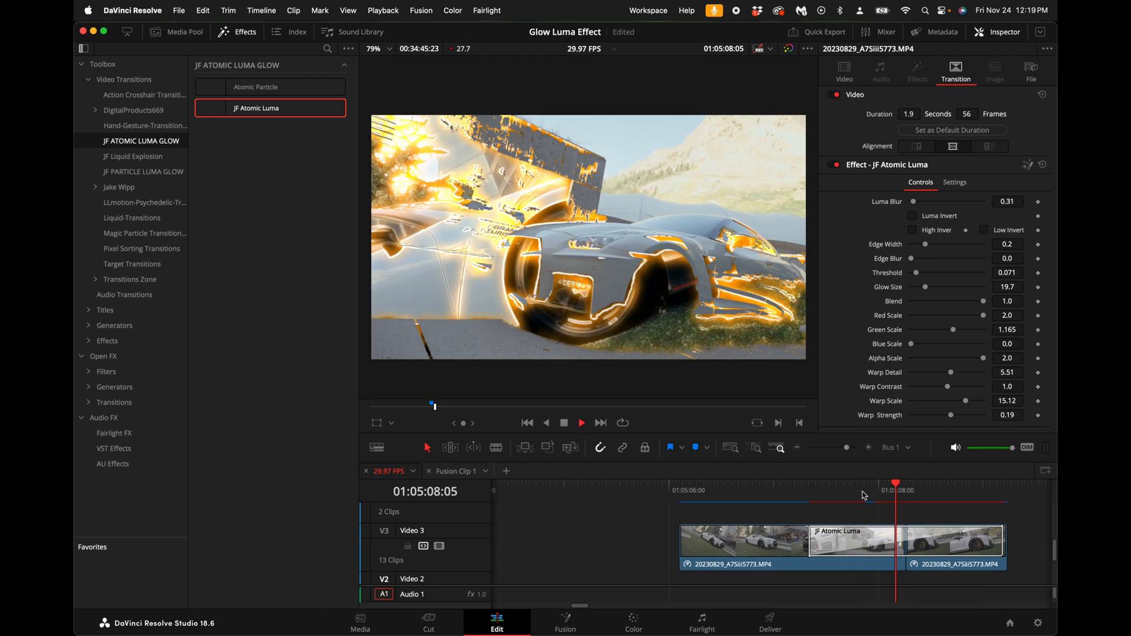
- Stop playback and raise the JF Atomic Luma threshold to 0.52
click(581, 423)
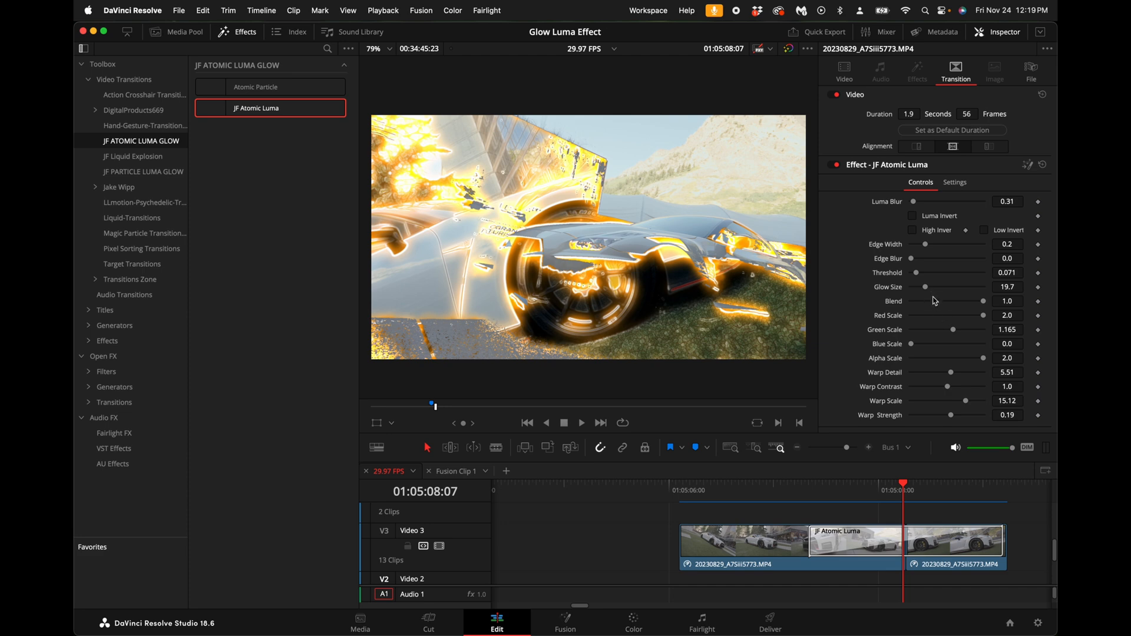
drag(928, 272, 951, 272)
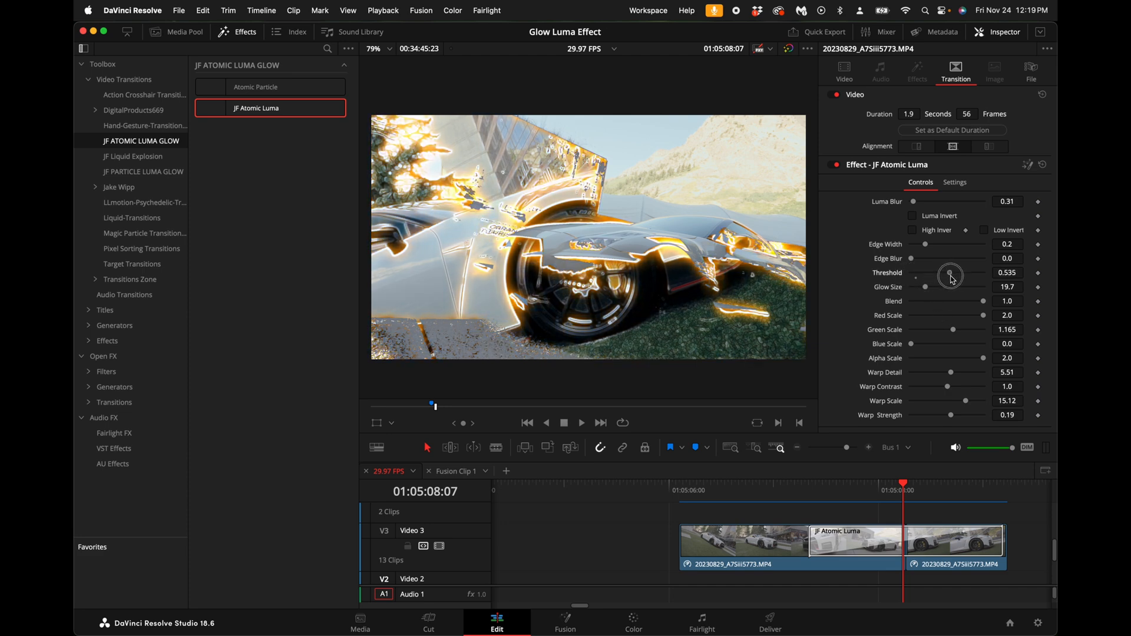
drag(950, 275, 950, 272)
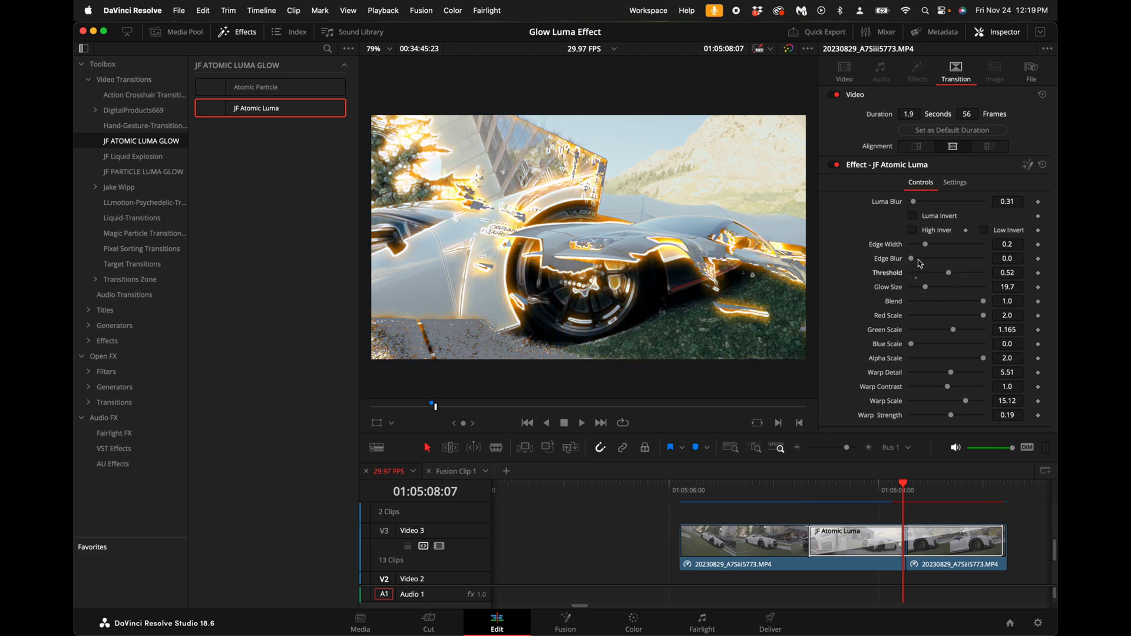
- Set Warp Scale to 4.88 and Warp Strength to 0.95, then preview the thinner streaks
drag(956, 401, 976, 400)
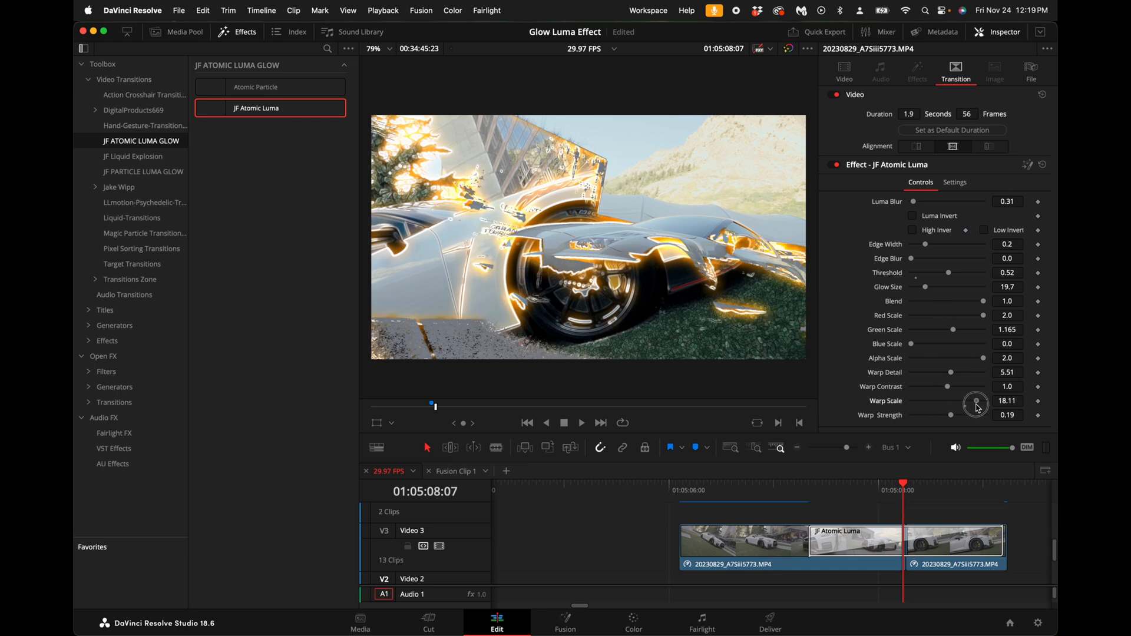
drag(976, 404, 958, 414)
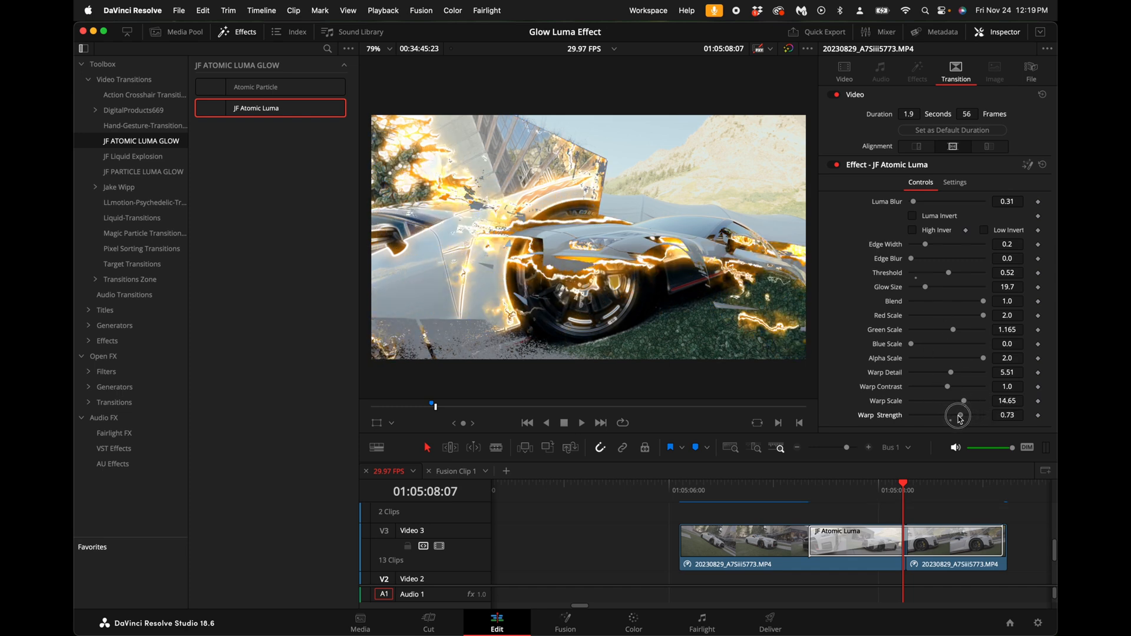
drag(958, 400, 931, 401)
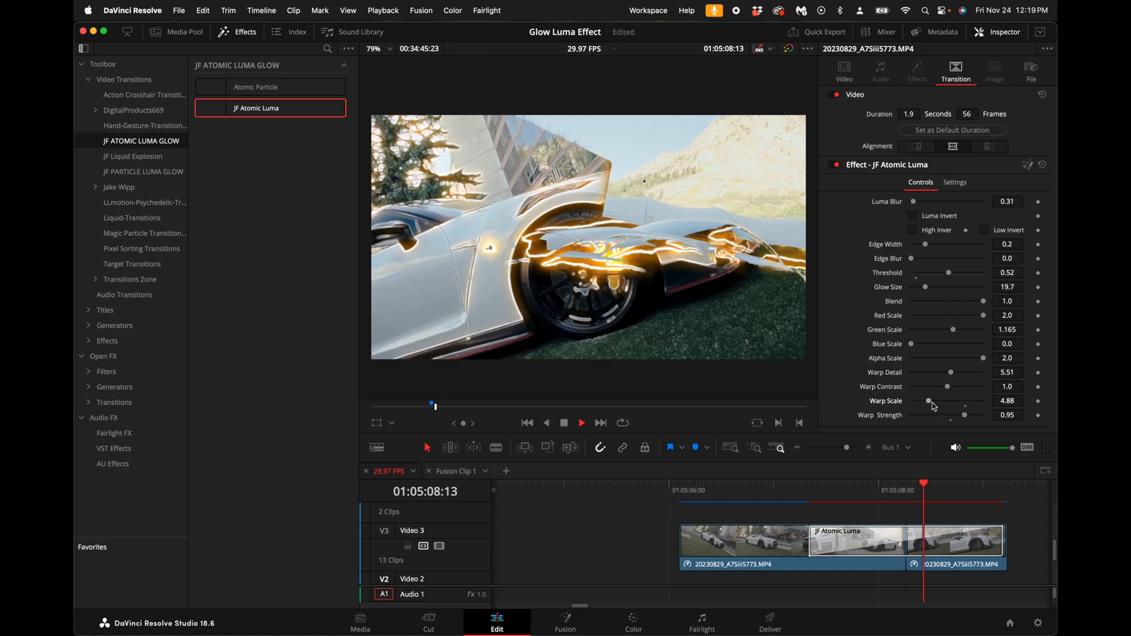
click(565, 423)
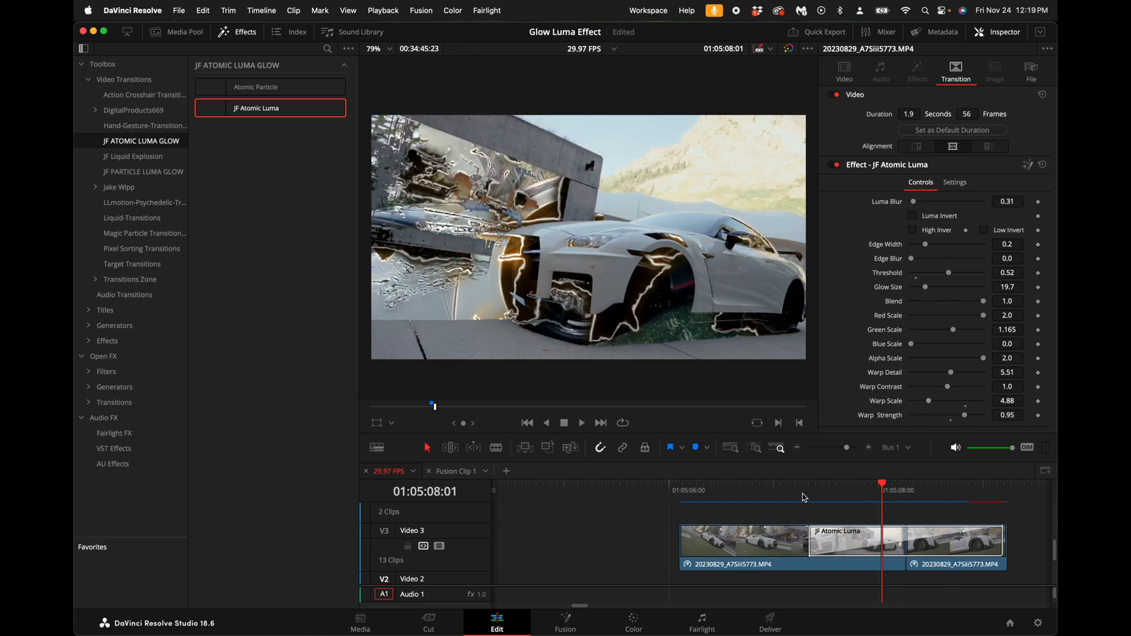